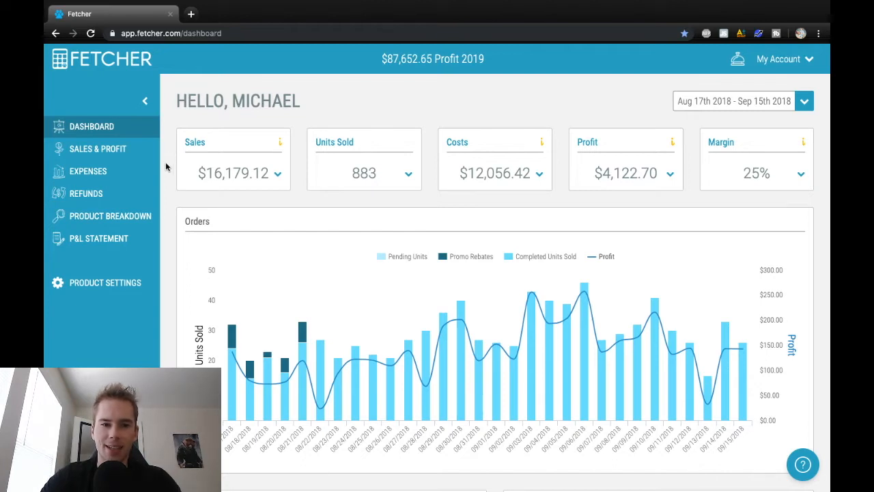
{"action": "mouse_move", "coordinate": [226, 183]}
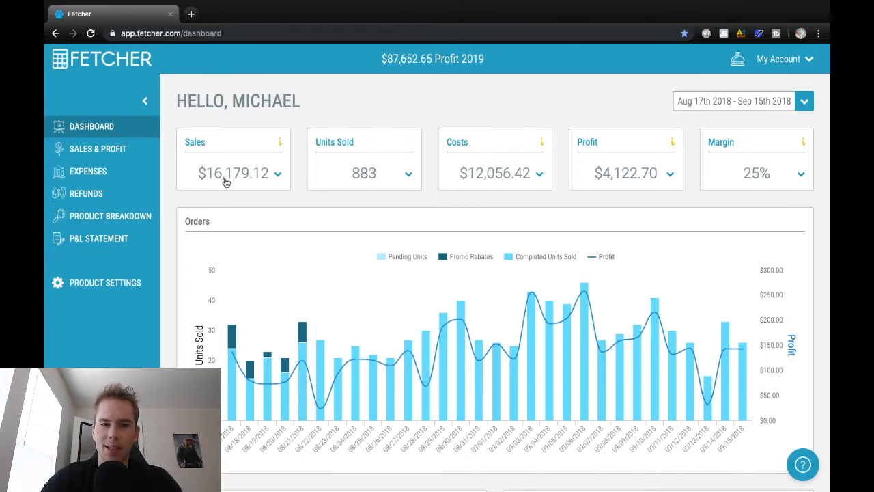
{"action": "mouse_move", "coordinate": [246, 184]}
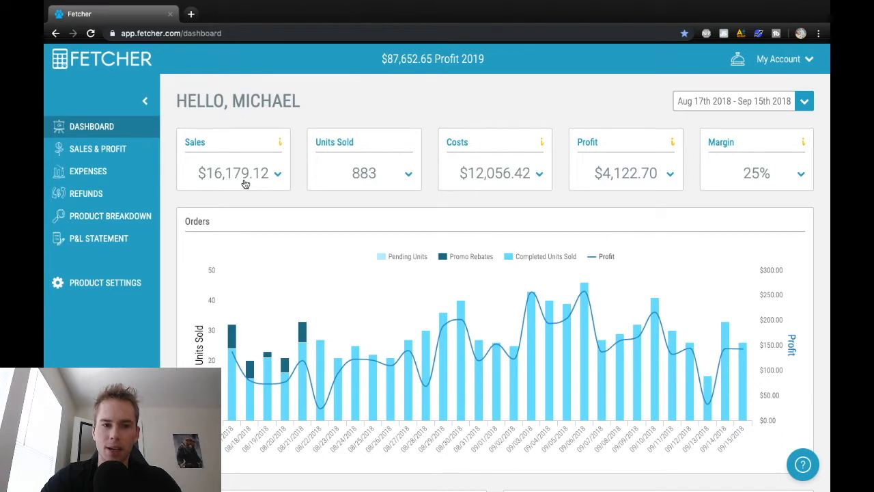
{"action": "mouse_move", "coordinate": [610, 196]}
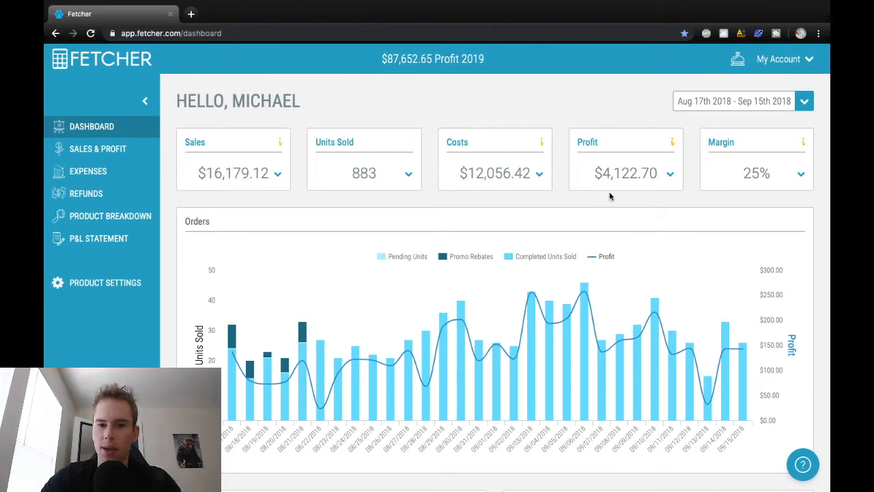
{"action": "mouse_move", "coordinate": [631, 183]}
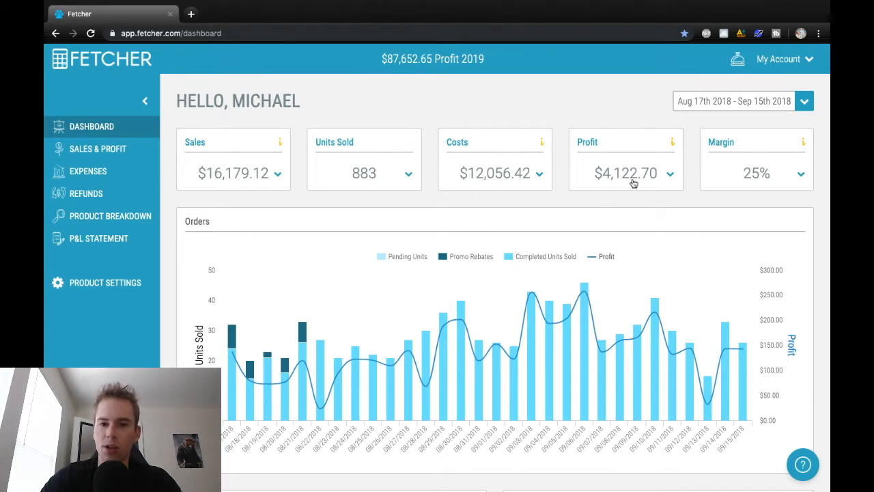
{"action": "mouse_move", "coordinate": [630, 192]}
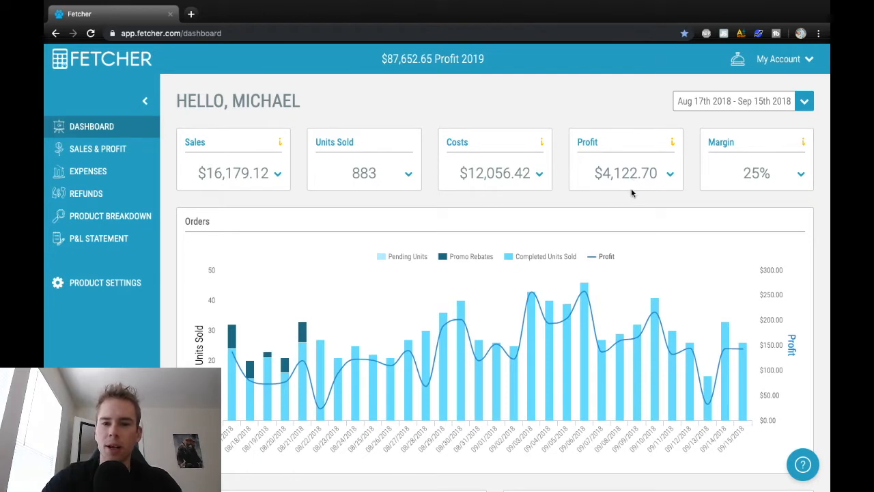
{"action": "mouse_move", "coordinate": [560, 171]}
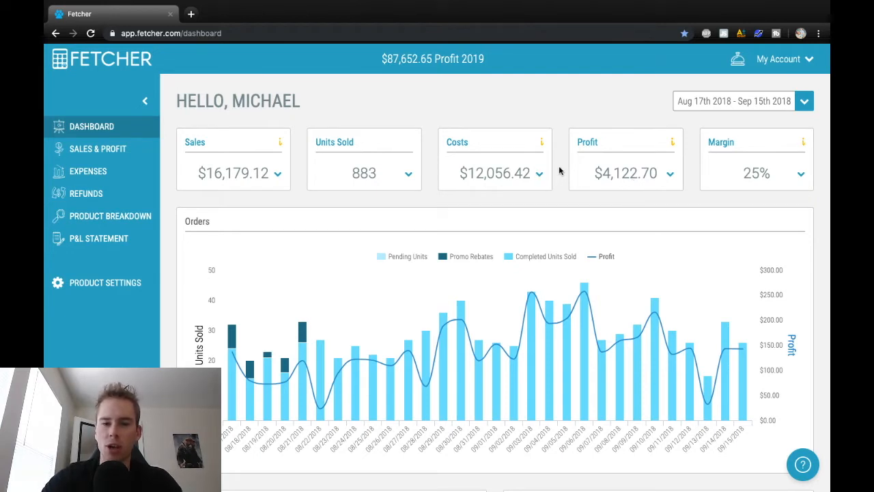
Step: Show the Product Breakdown page for the product with $2,949.70 sales, $654.35 profit and 151 units
{"action": "scroll", "scroll_direction": "down", "scroll_amount": 3}
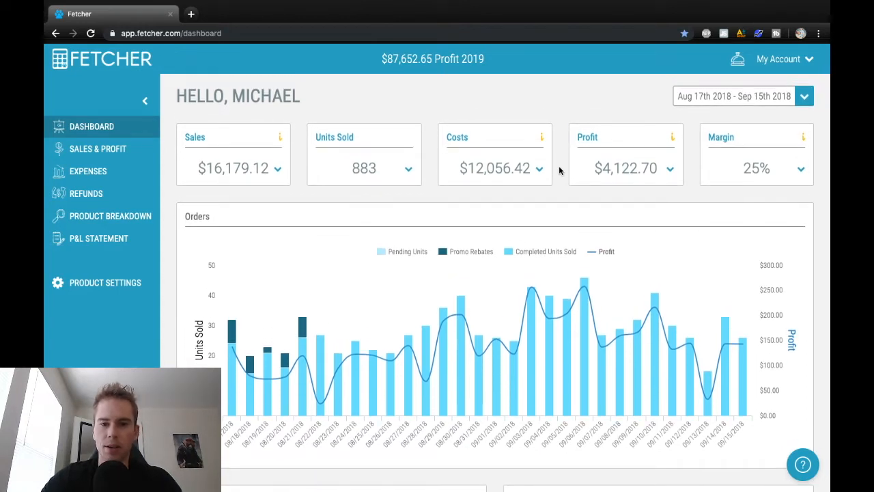
{"action": "mouse_move", "coordinate": [426, 202]}
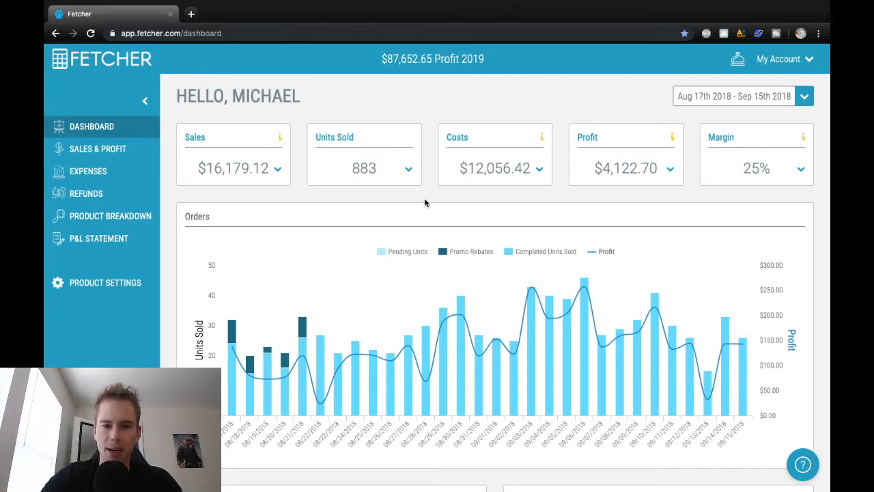
{"action": "mouse_move", "coordinate": [168, 213]}
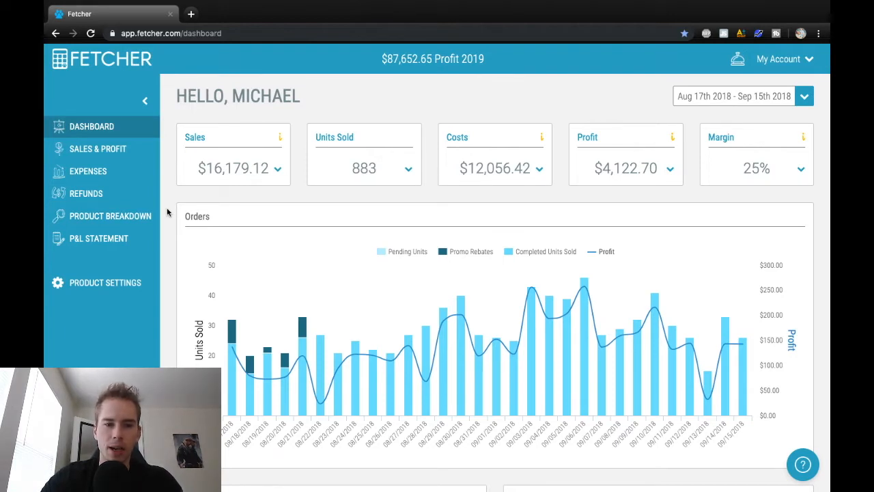
{"action": "mouse_move", "coordinate": [357, 172]}
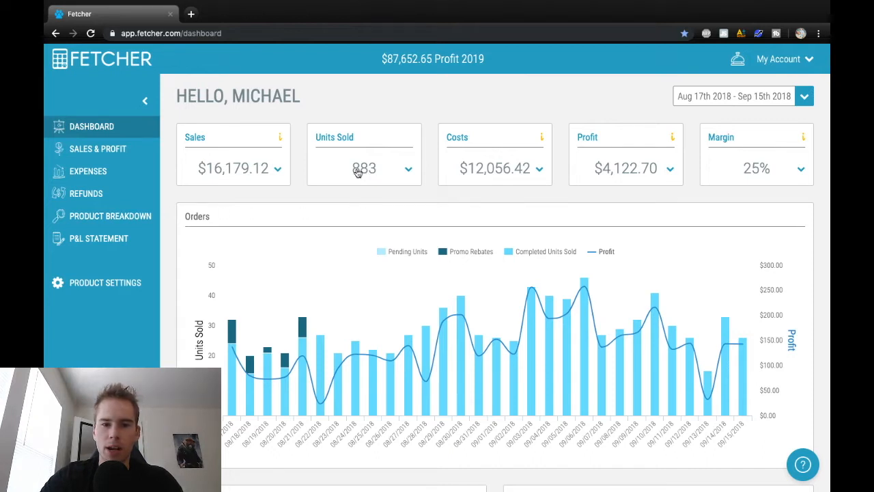
{"action": "mouse_move", "coordinate": [697, 192]}
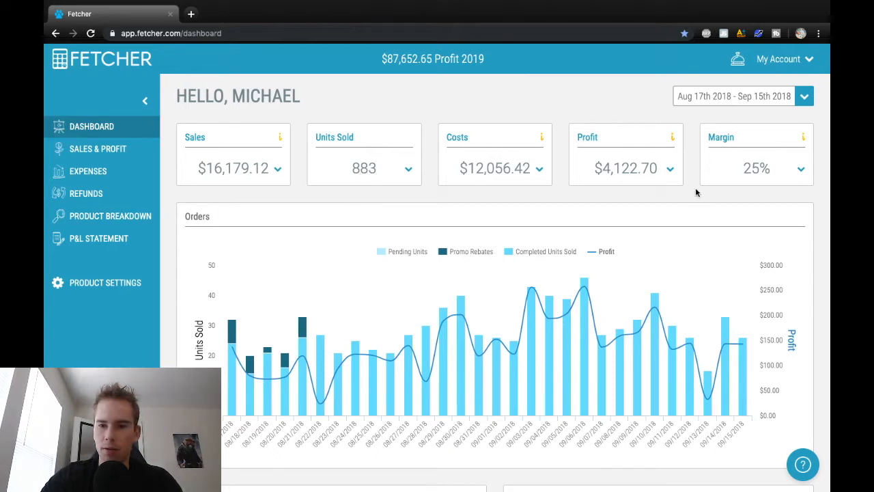
{"action": "mouse_move", "coordinate": [384, 228]}
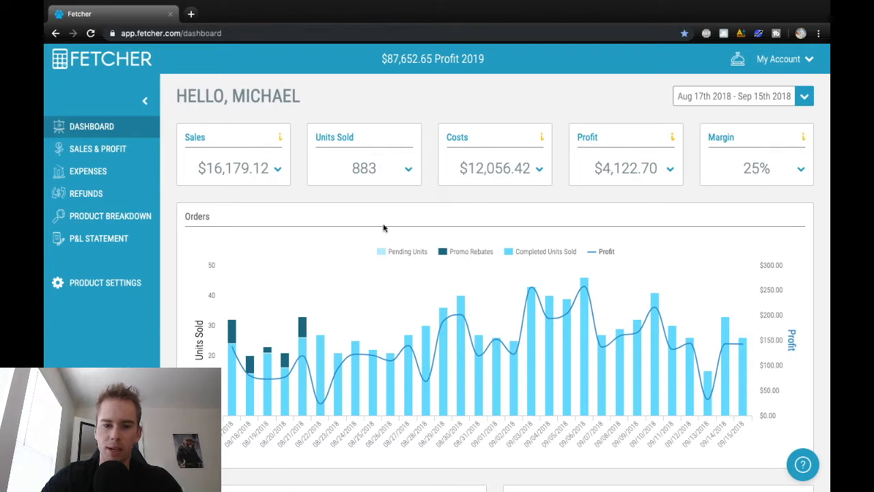
{"action": "mouse_move", "coordinate": [320, 328]}
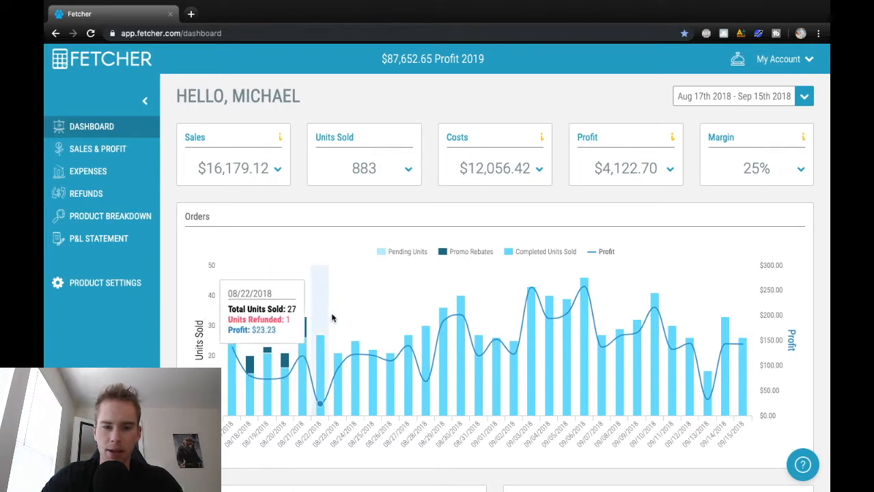
{"action": "mouse_move", "coordinate": [462, 314]}
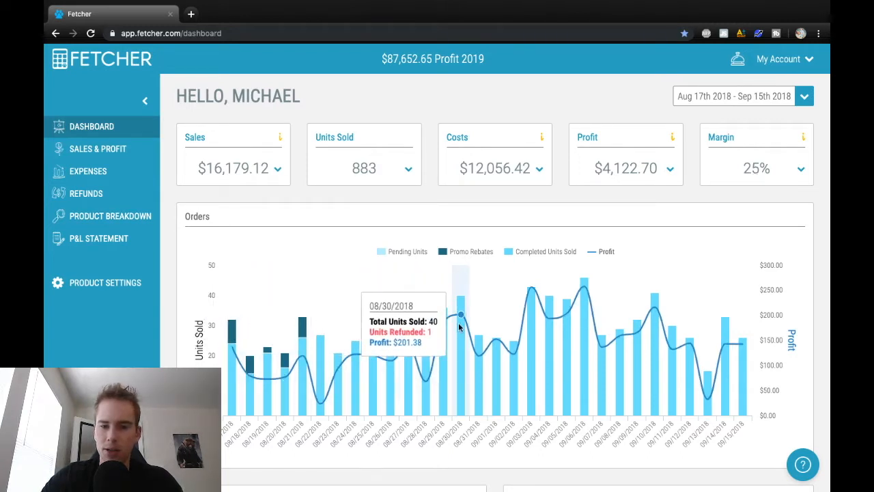
{"action": "mouse_move", "coordinate": [585, 325]}
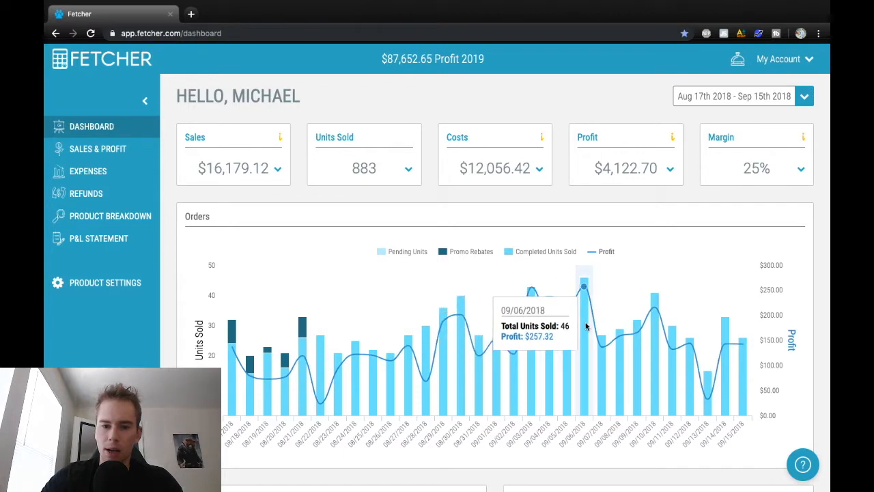
{"action": "mouse_move", "coordinate": [655, 329]}
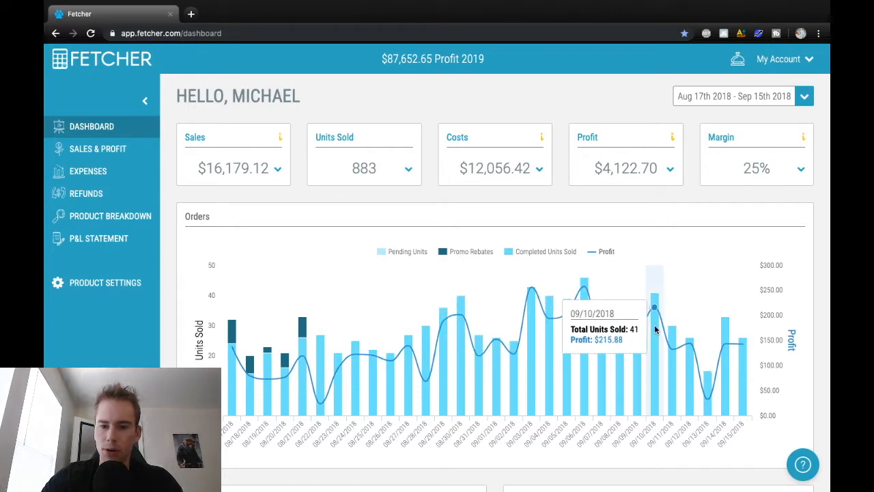
{"action": "mouse_move", "coordinate": [707, 344]}
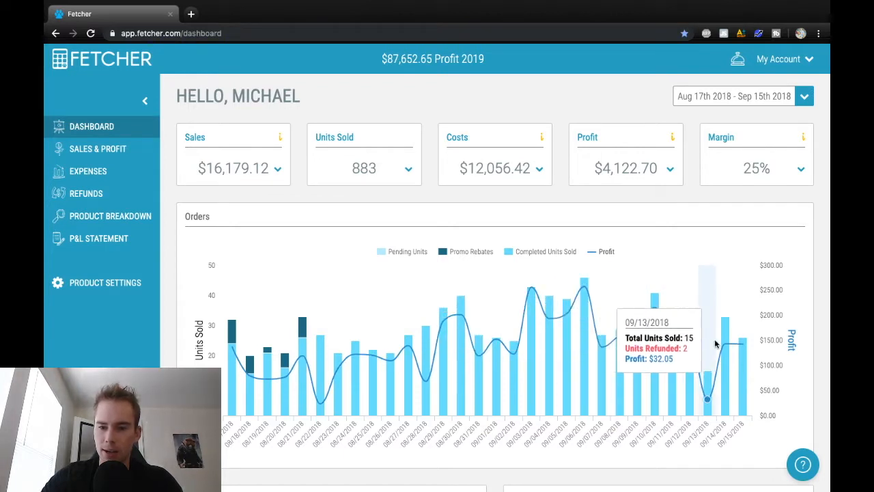
{"action": "mouse_move", "coordinate": [735, 335]}
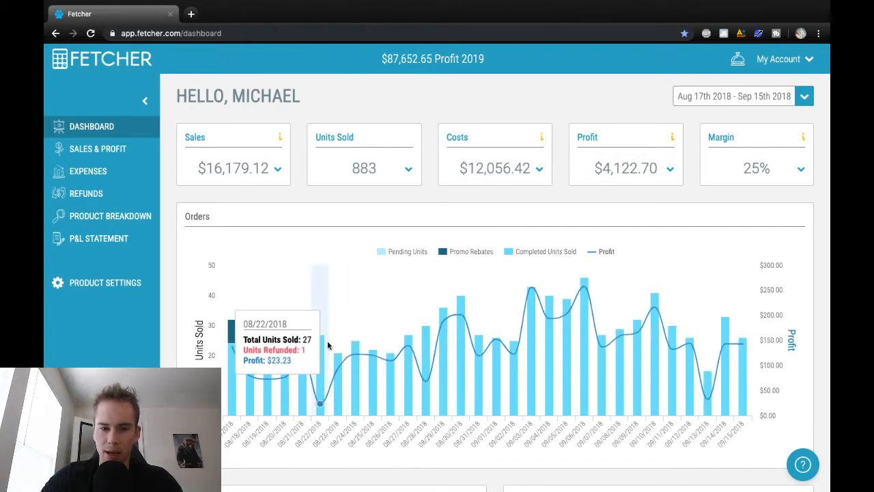
{"action": "mouse_move", "coordinate": [565, 306]}
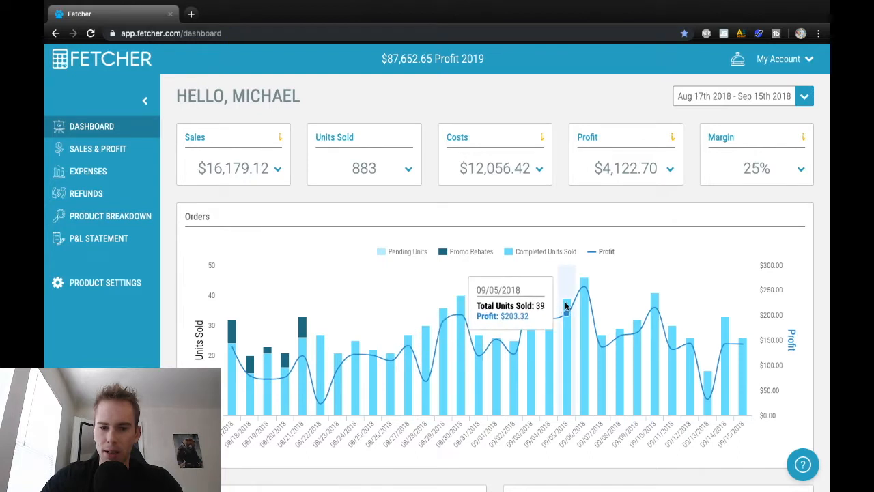
{"action": "mouse_move", "coordinate": [546, 308]}
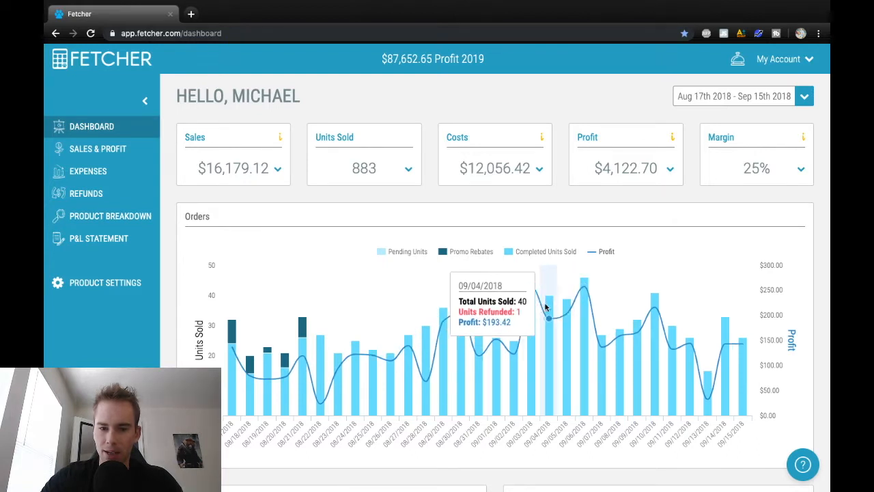
{"action": "mouse_move", "coordinate": [582, 301]}
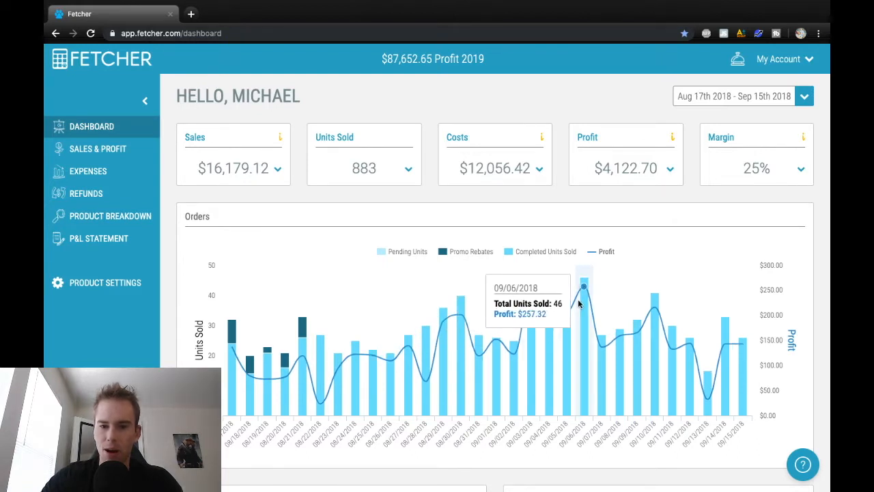
{"action": "mouse_move", "coordinate": [654, 306]}
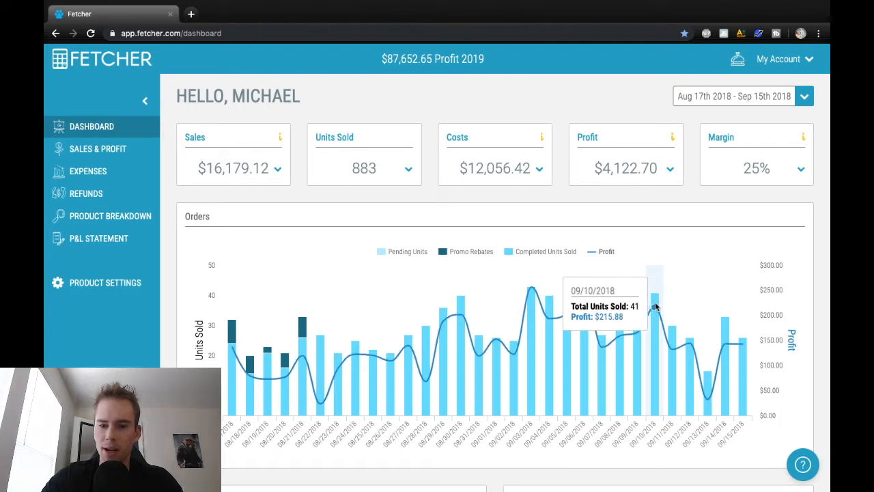
{"action": "mouse_move", "coordinate": [654, 302]}
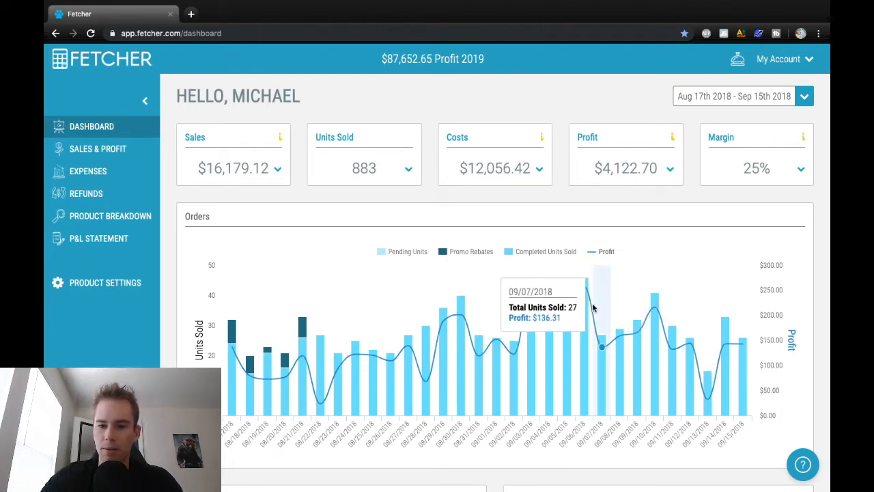
{"action": "mouse_move", "coordinate": [650, 303]}
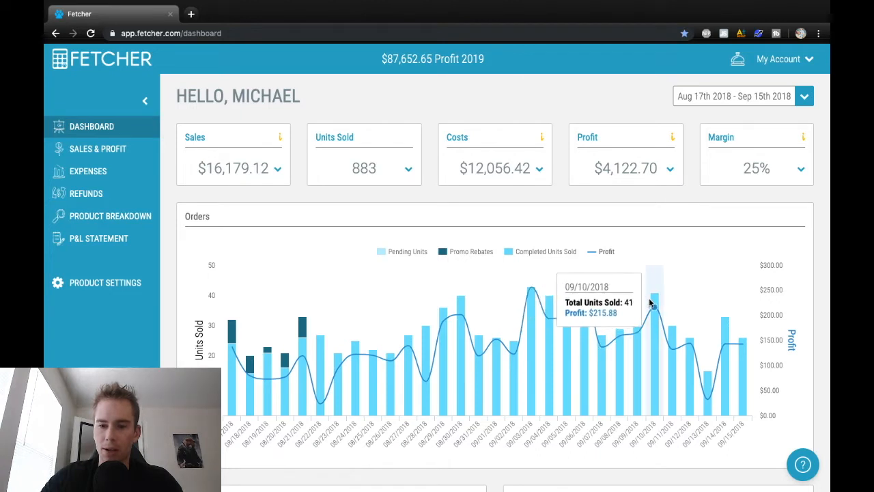
{"action": "mouse_move", "coordinate": [390, 320]}
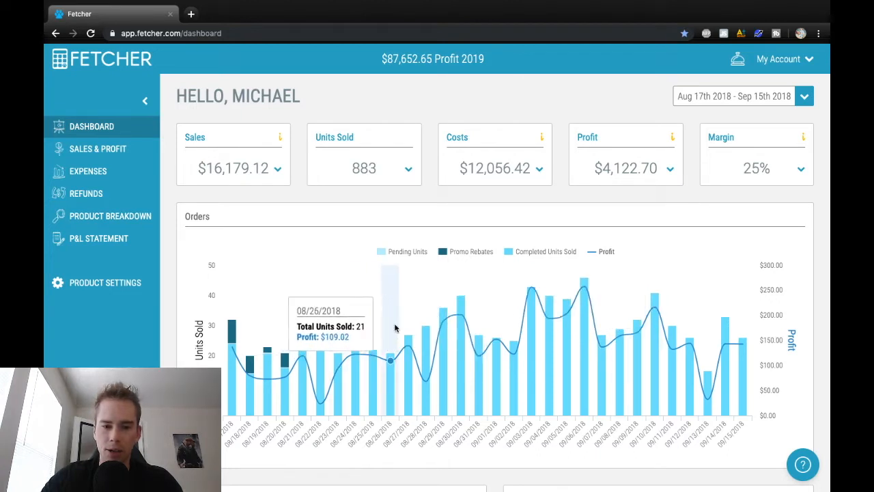
{"action": "mouse_move", "coordinate": [442, 321]}
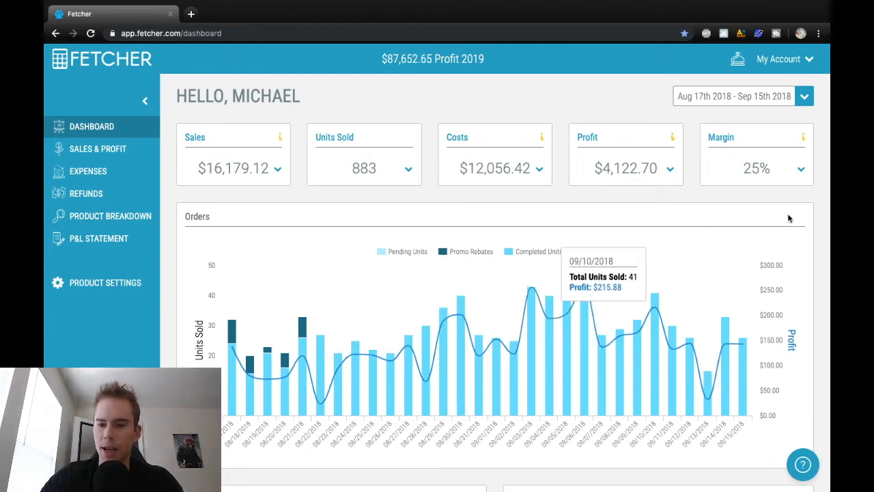
{"action": "mouse_move", "coordinate": [813, 270]}
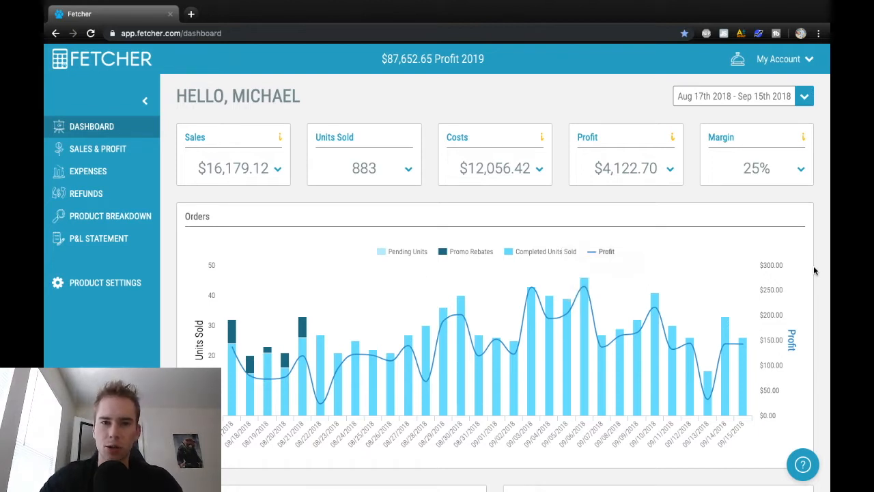
{"action": "left_click", "coordinate": [109, 216]}
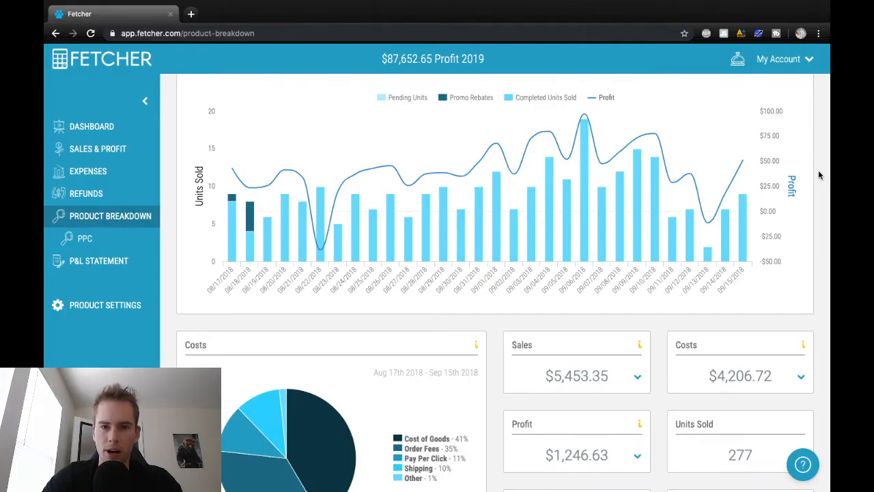
{"action": "mouse_move", "coordinate": [231, 198]}
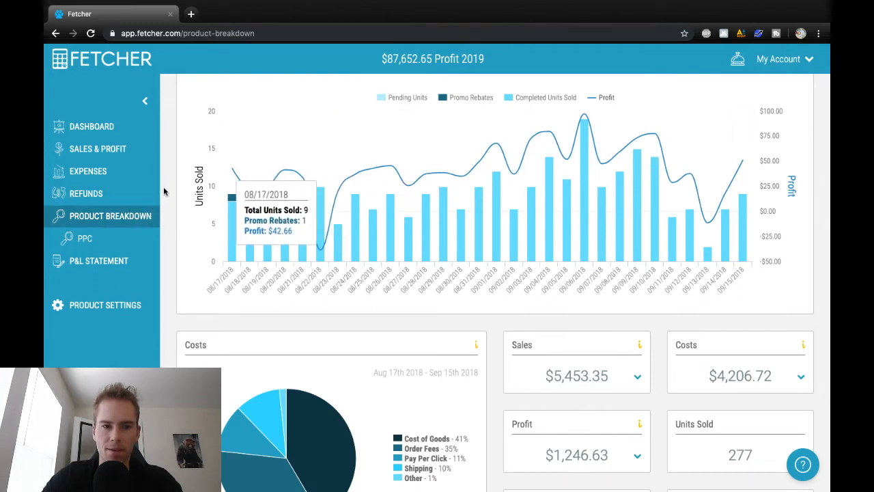
{"action": "mouse_move", "coordinate": [362, 232]}
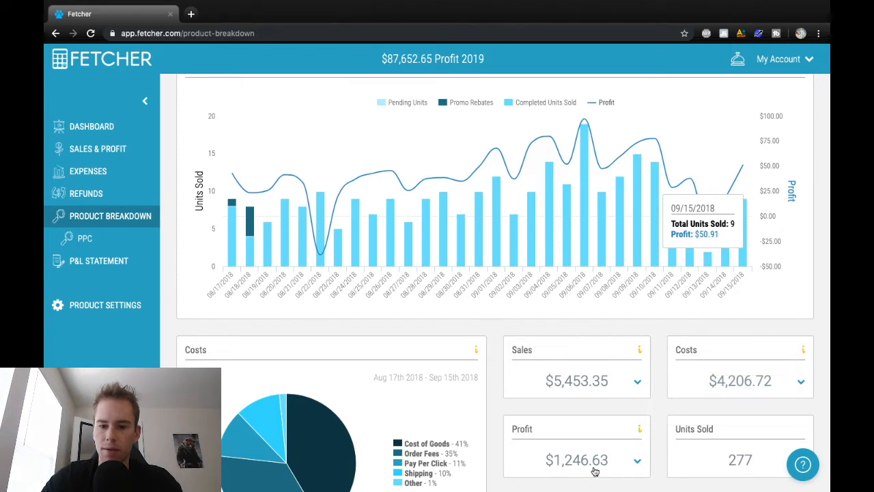
{"action": "mouse_move", "coordinate": [733, 471]}
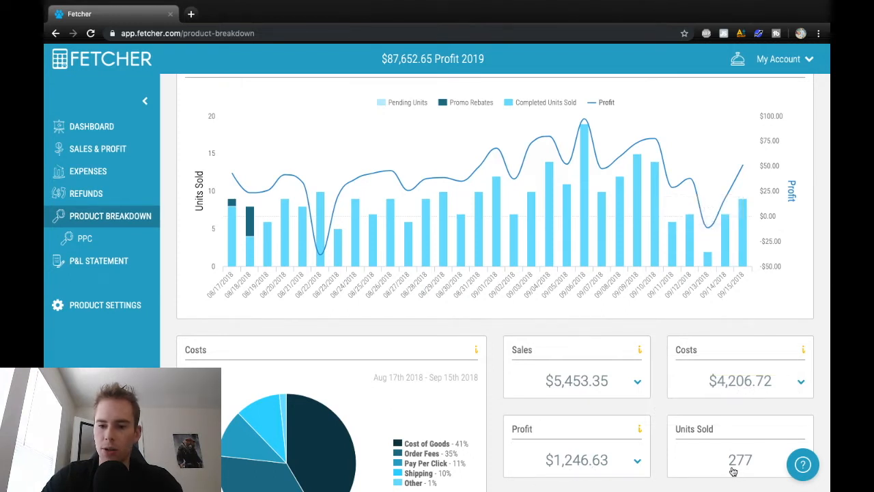
{"action": "scroll", "scroll_direction": "down", "scroll_amount": 3}
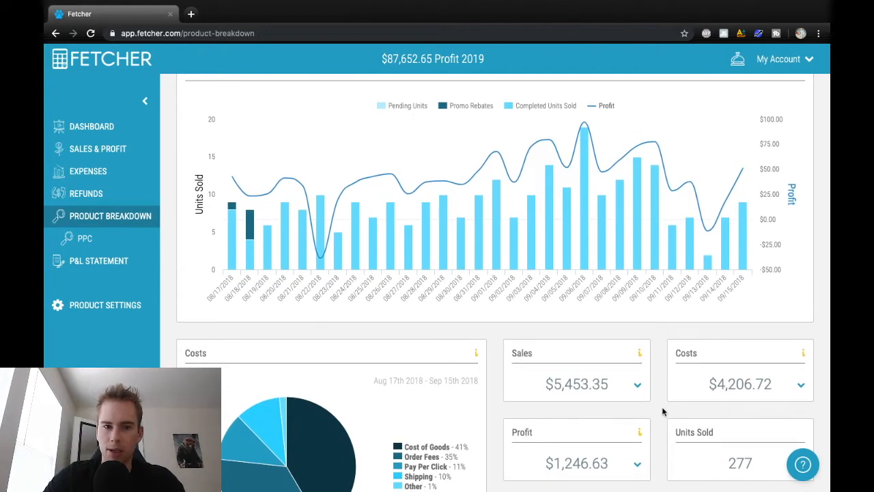
{"action": "mouse_move", "coordinate": [827, 312]}
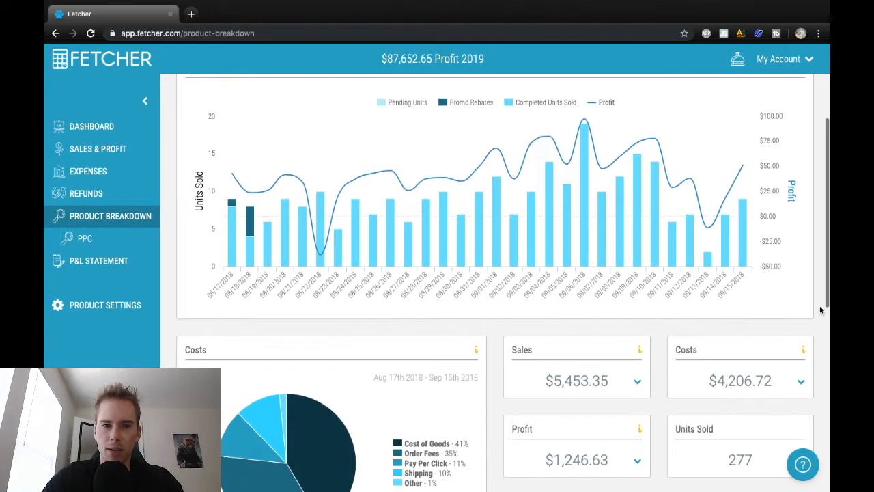
{"action": "mouse_move", "coordinate": [658, 334]}
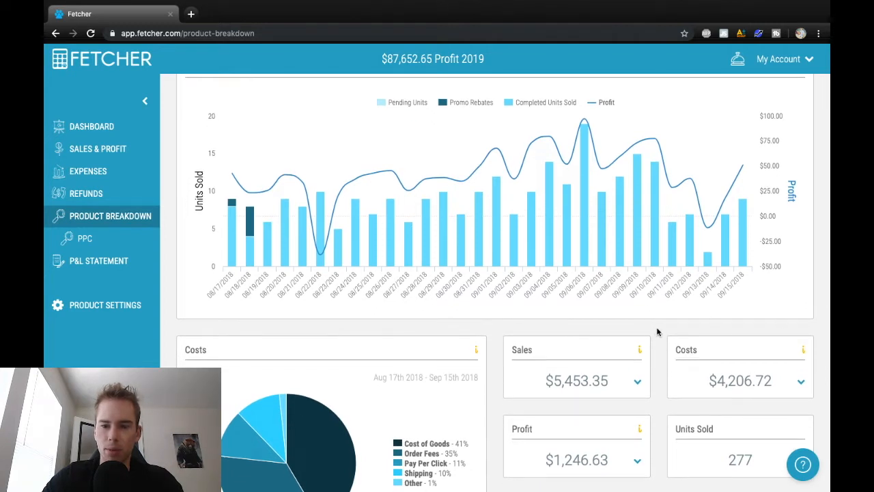
{"action": "mouse_move", "coordinate": [527, 327]}
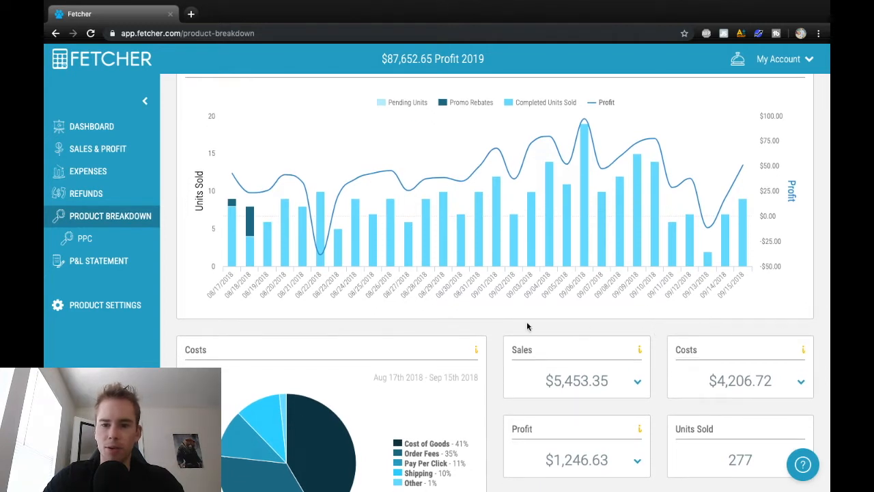
{"action": "mouse_move", "coordinate": [497, 350]}
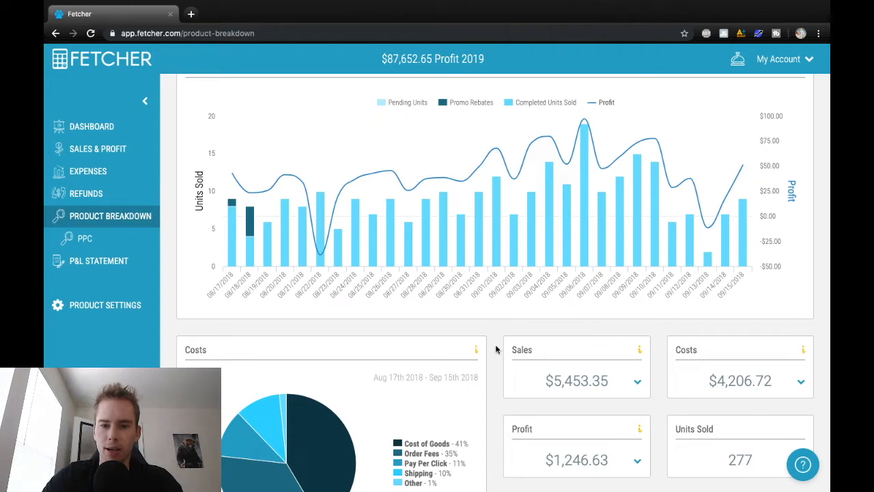
{"action": "mouse_move", "coordinate": [400, 329]}
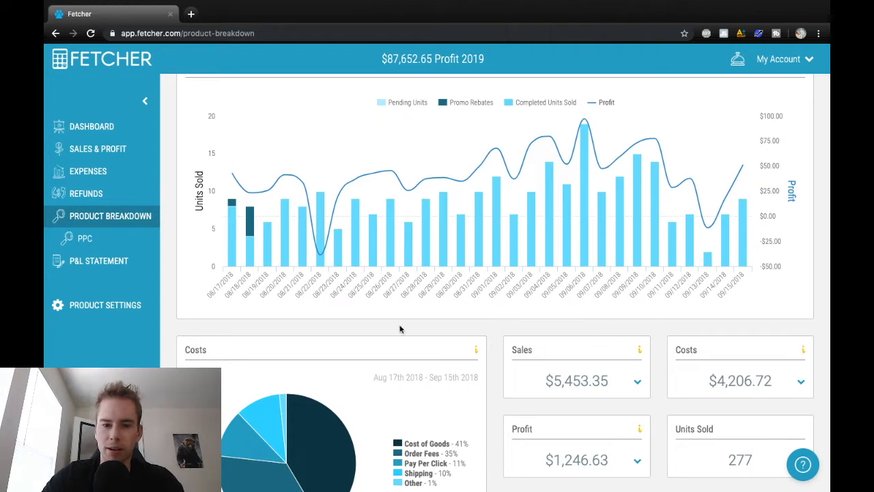
{"action": "mouse_move", "coordinate": [164, 312]}
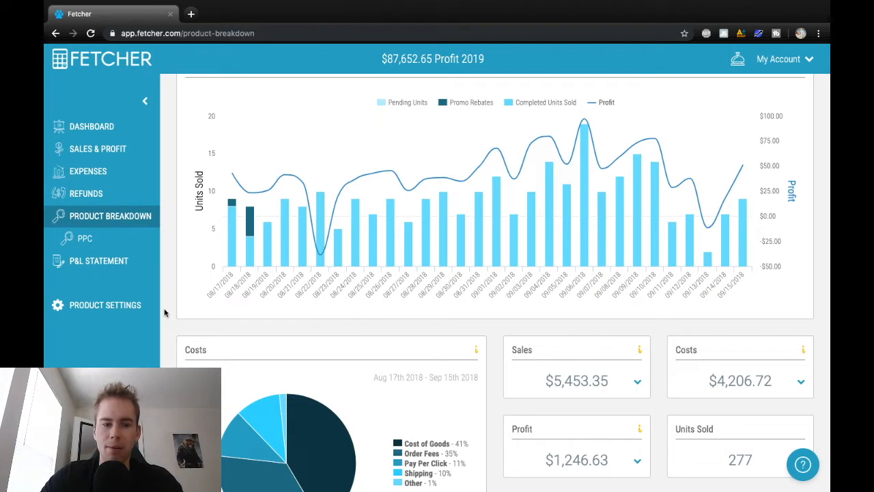
{"action": "mouse_move", "coordinate": [164, 303]}
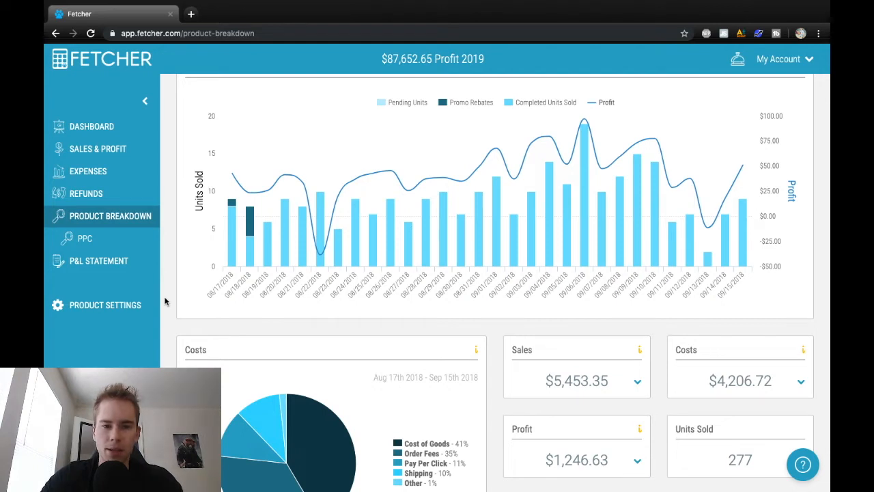
{"action": "scroll", "scroll_direction": "down", "scroll_amount": 3}
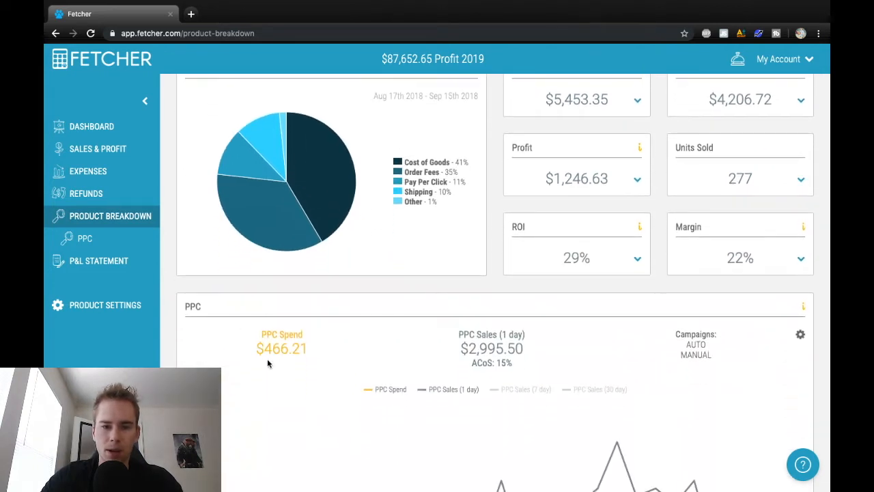
{"action": "mouse_move", "coordinate": [372, 366]}
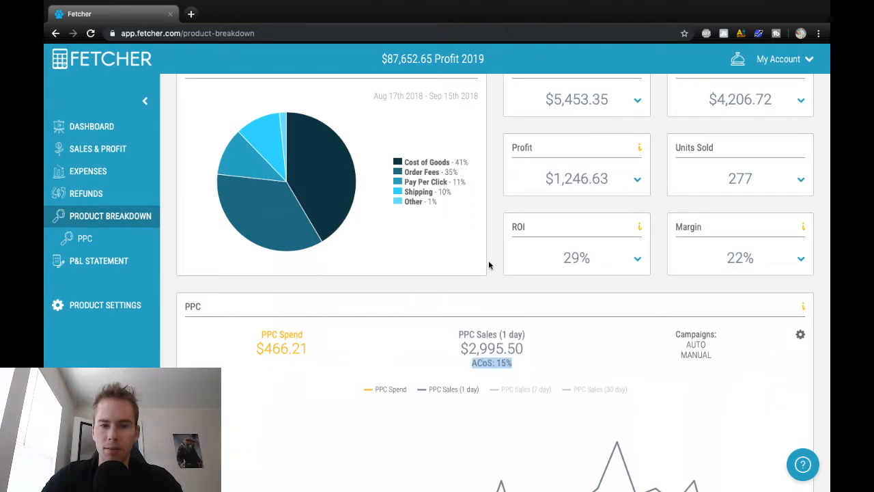
{"action": "scroll", "scroll_direction": "up", "scroll_amount": 3}
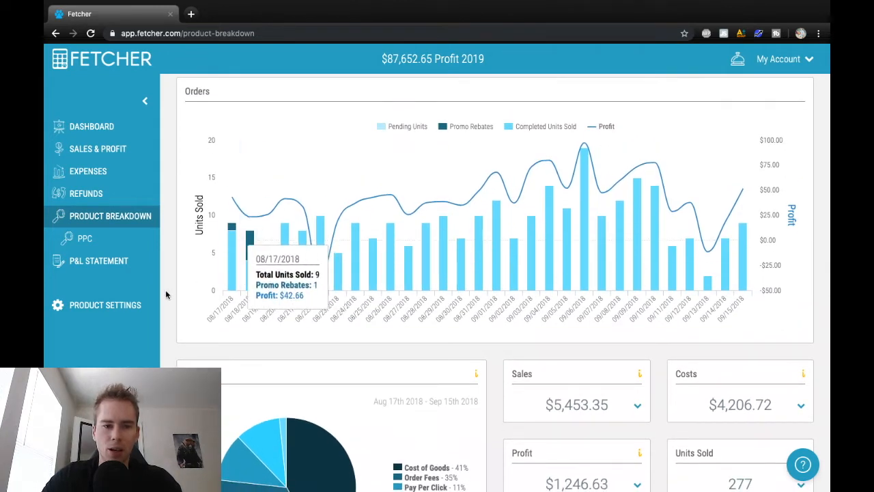
{"action": "mouse_move", "coordinate": [471, 371]}
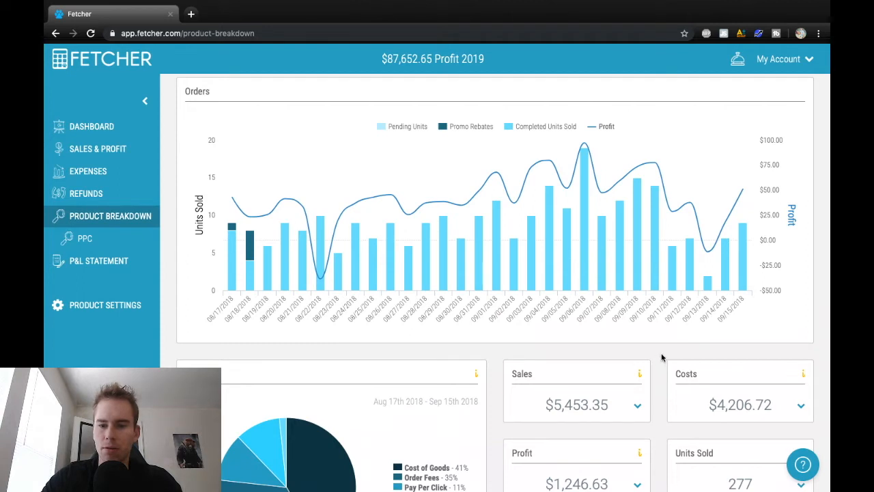
{"action": "mouse_move", "coordinate": [825, 243]}
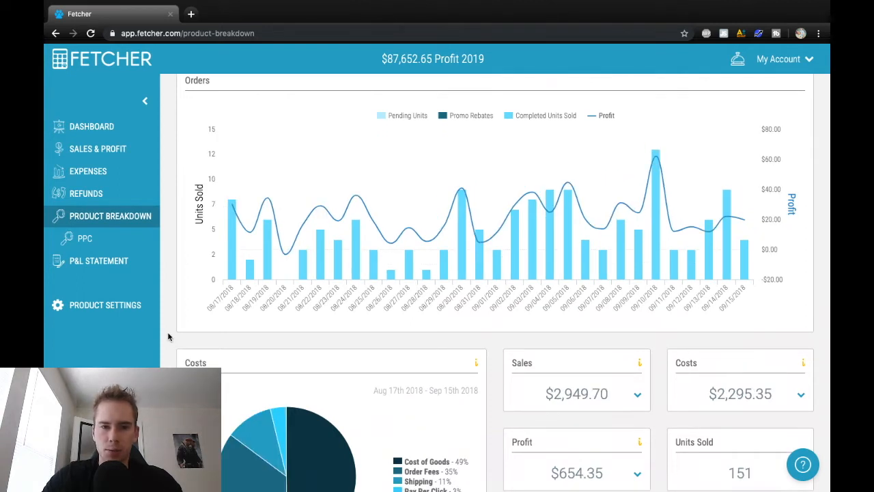
{"action": "mouse_move", "coordinate": [505, 431]}
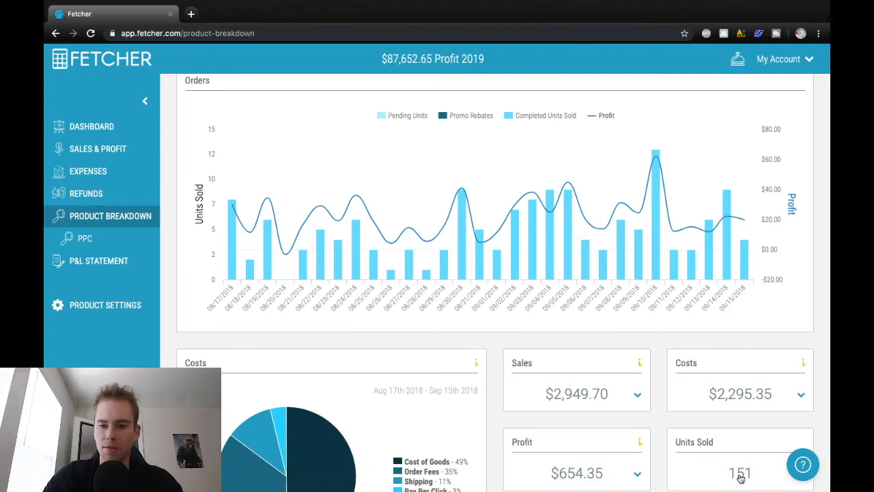
{"action": "mouse_move", "coordinate": [657, 386]}
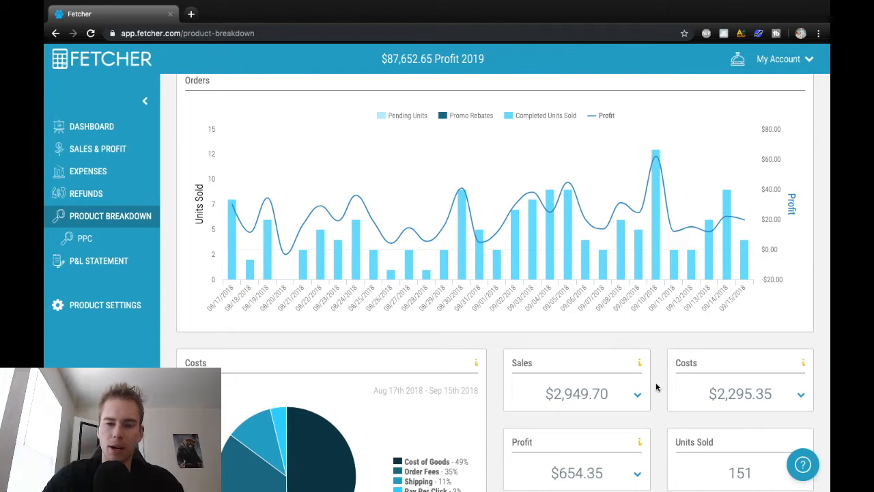
Step: Scroll through this product's Orders chart, Costs pie and PPC section
{"action": "scroll", "scroll_direction": "down", "scroll_amount": 3}
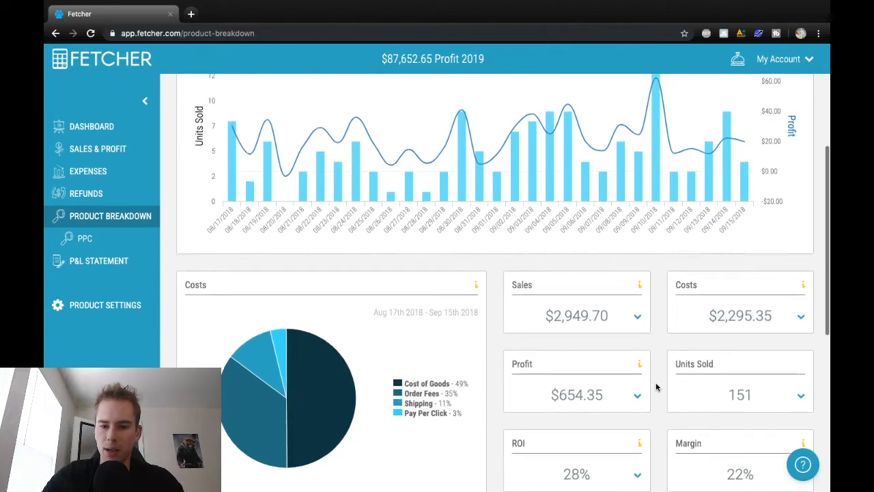
{"action": "scroll", "scroll_direction": "down", "scroll_amount": 3}
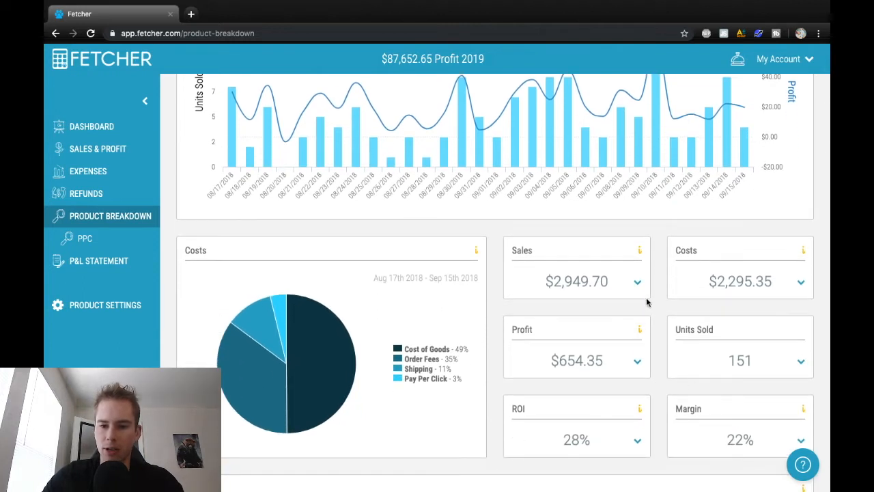
{"action": "scroll", "scroll_direction": "up", "scroll_amount": 3}
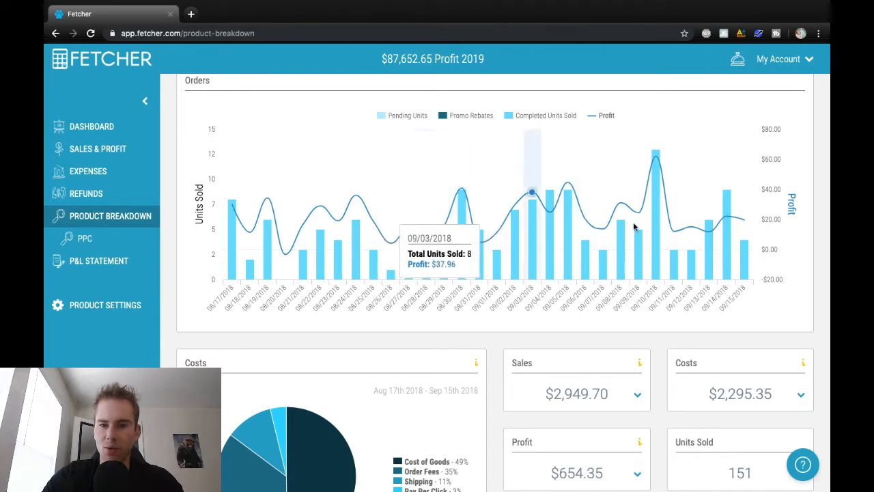
{"action": "mouse_move", "coordinate": [709, 226]}
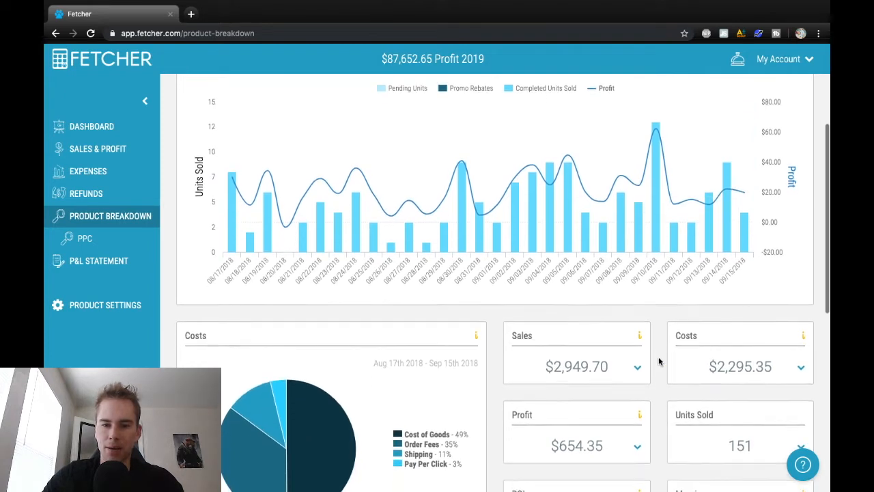
{"action": "scroll", "scroll_direction": "down", "scroll_amount": 3}
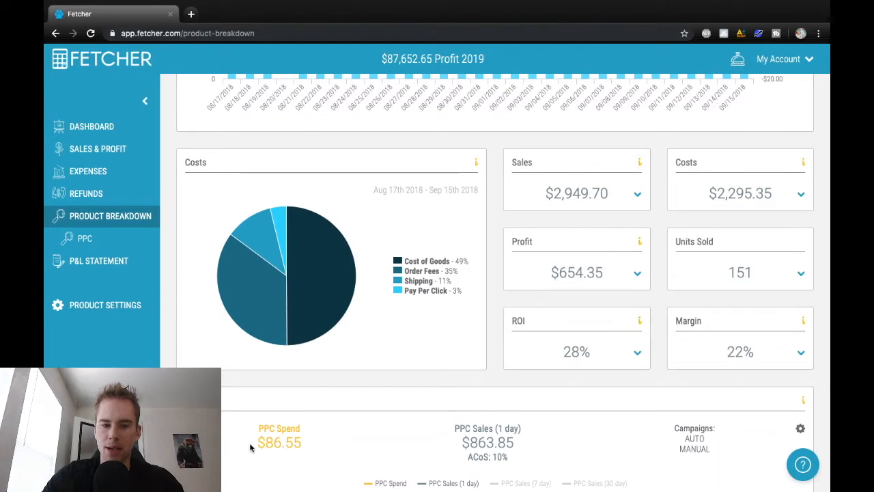
{"action": "scroll", "scroll_direction": "up", "scroll_amount": 3}
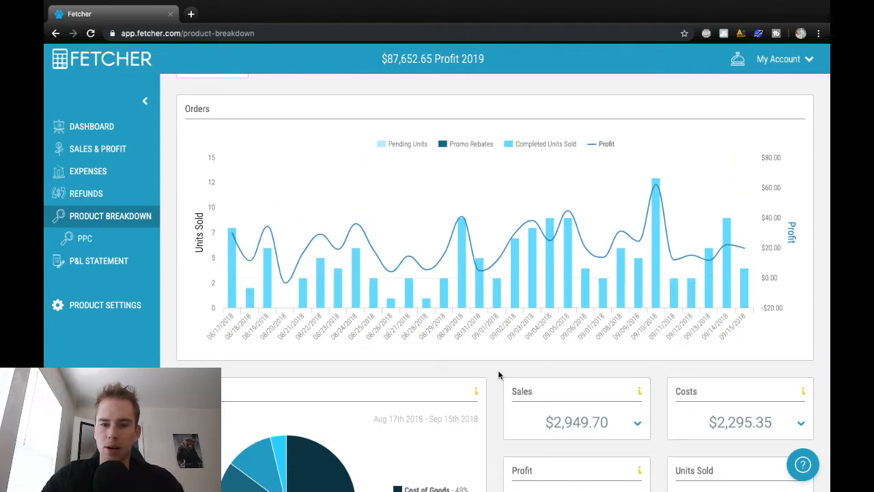
{"action": "mouse_move", "coordinate": [498, 377]}
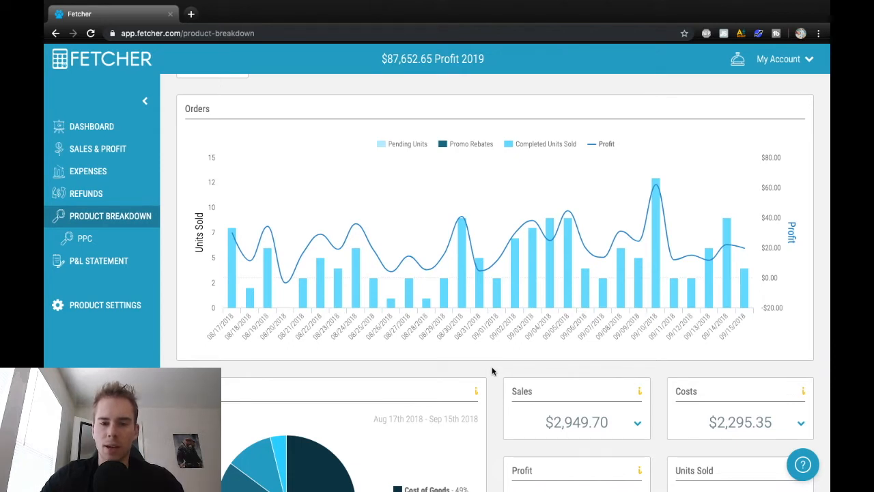
{"action": "mouse_move", "coordinate": [658, 387]}
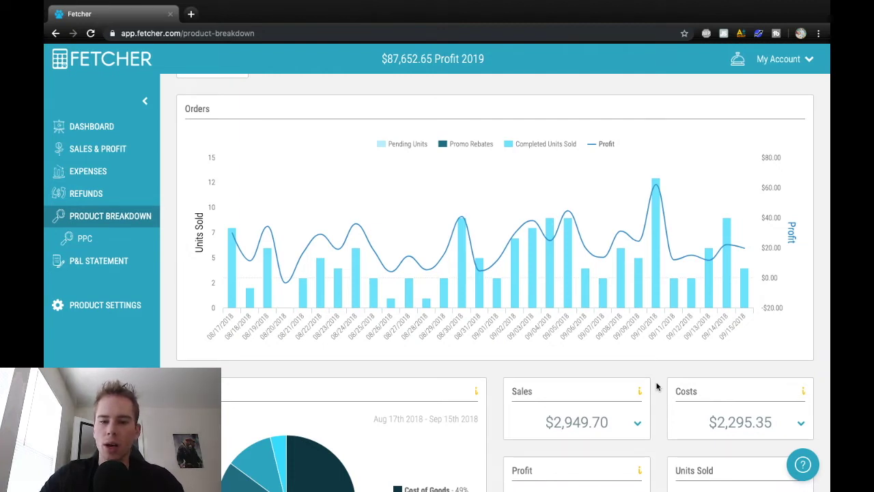
{"action": "mouse_move", "coordinate": [494, 371]}
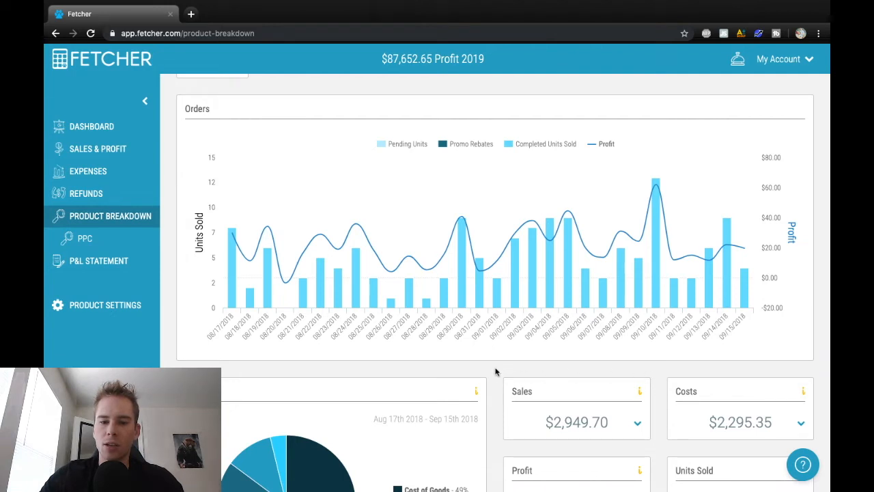
{"action": "mouse_move", "coordinate": [495, 393]}
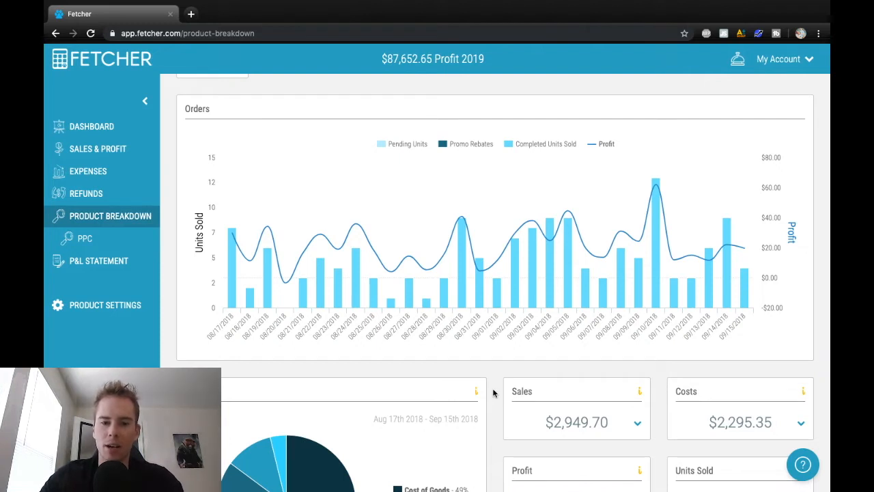
{"action": "mouse_move", "coordinate": [235, 366]}
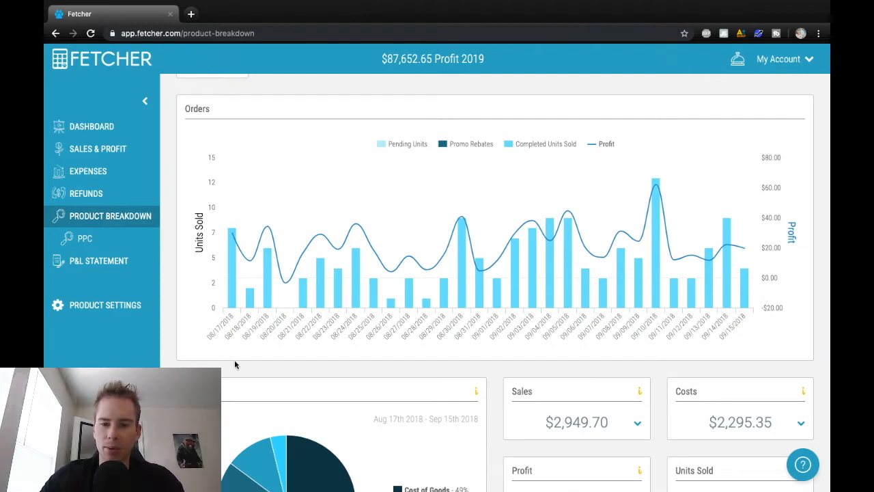
{"action": "scroll", "scroll_direction": "down", "scroll_amount": 3}
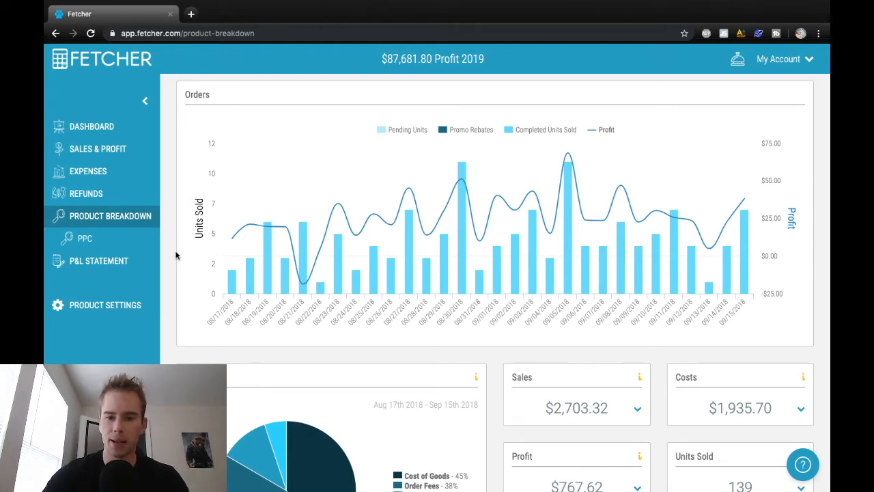
Step: Scroll through the product's Orders chart, Costs, 39% ROI, 28% margin and PPC data
{"action": "scroll", "scroll_direction": "down", "scroll_amount": 3}
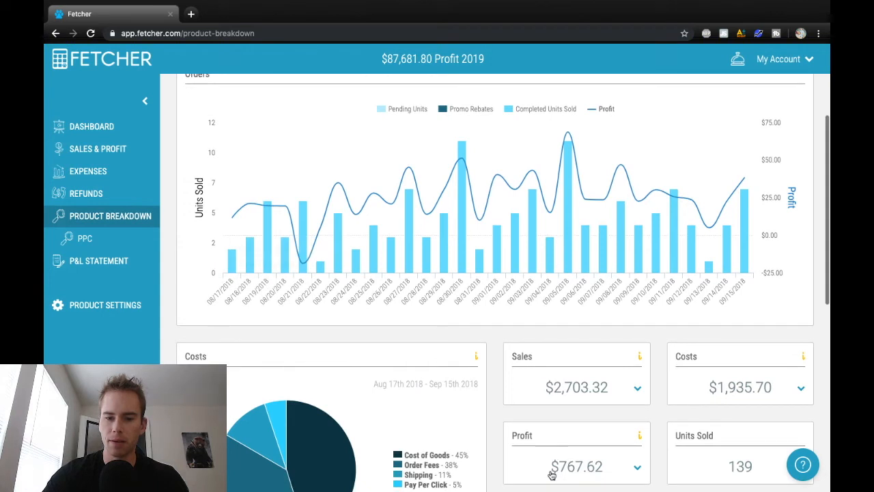
{"action": "mouse_move", "coordinate": [680, 475]}
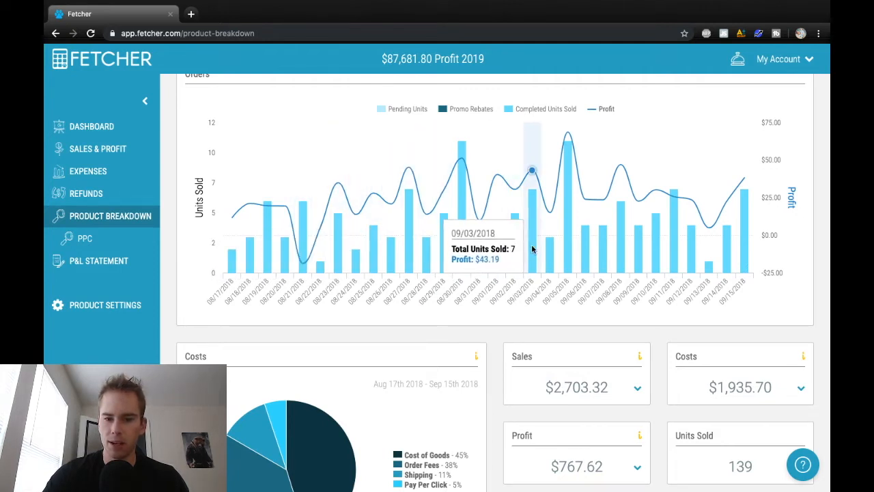
{"action": "mouse_move", "coordinate": [742, 231]}
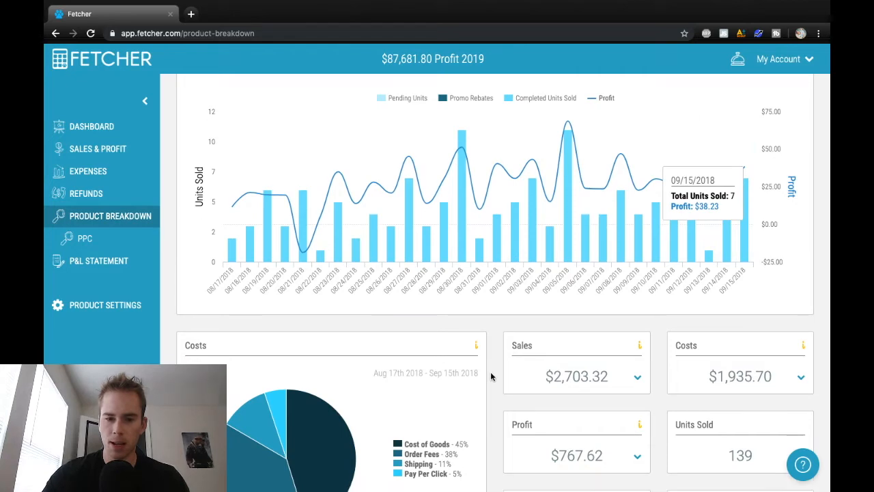
{"action": "scroll", "scroll_direction": "down", "scroll_amount": 3}
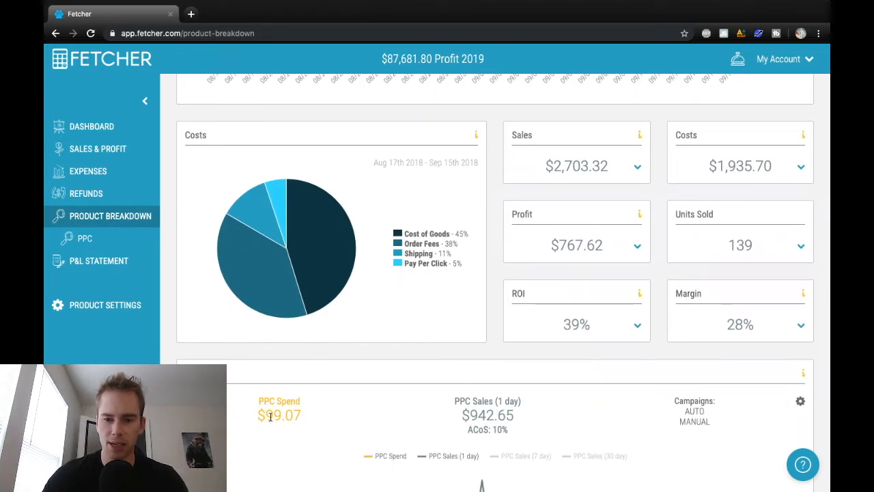
{"action": "mouse_move", "coordinate": [631, 287]}
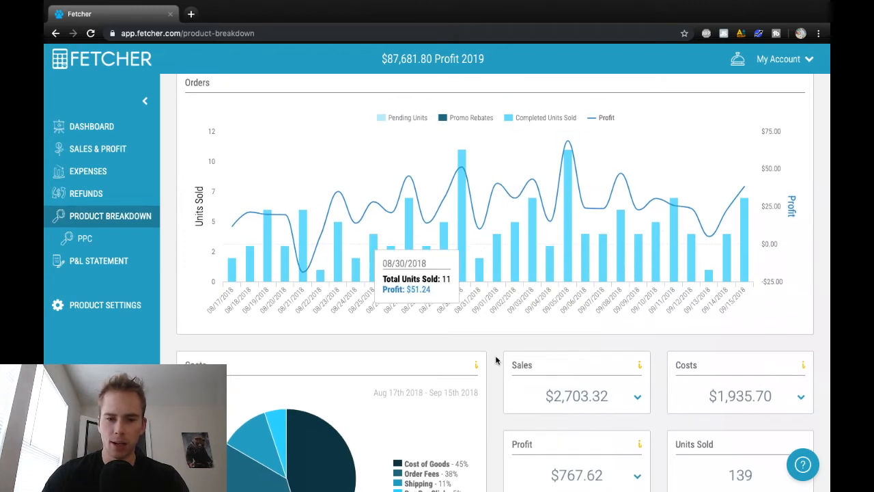
{"action": "mouse_move", "coordinate": [497, 349]}
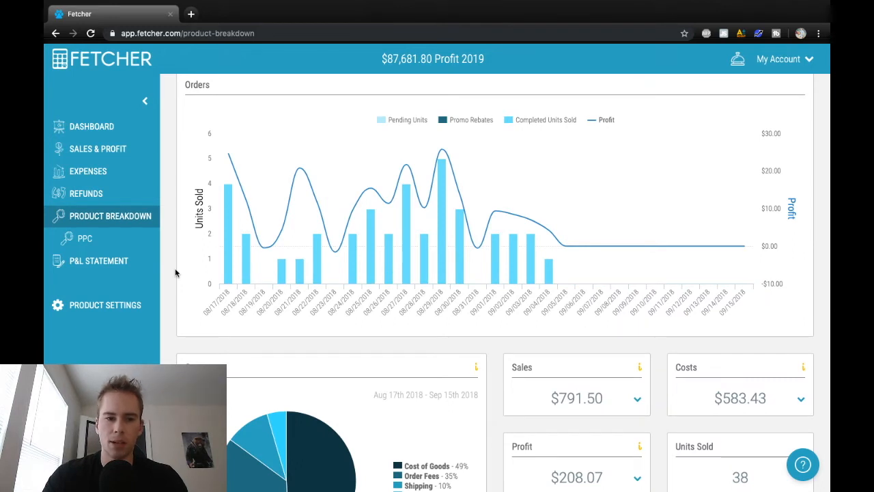
{"action": "mouse_move", "coordinate": [171, 248]}
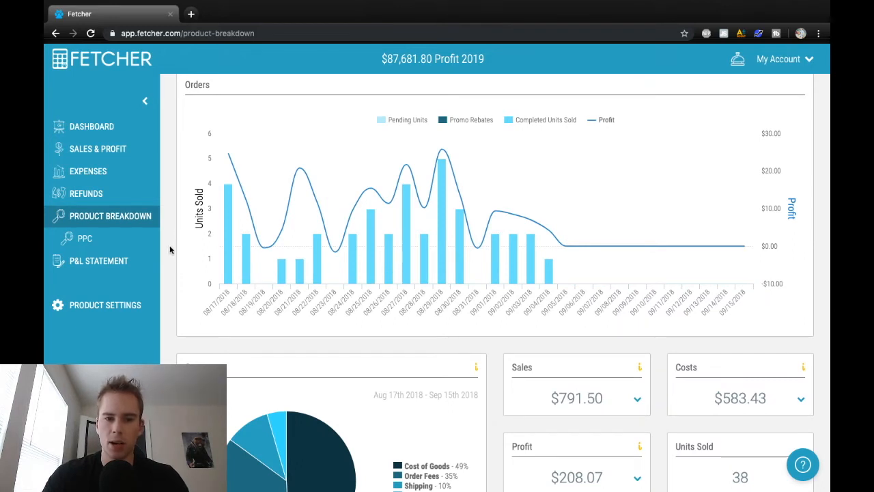
{"action": "scroll", "scroll_direction": "down", "scroll_amount": 3}
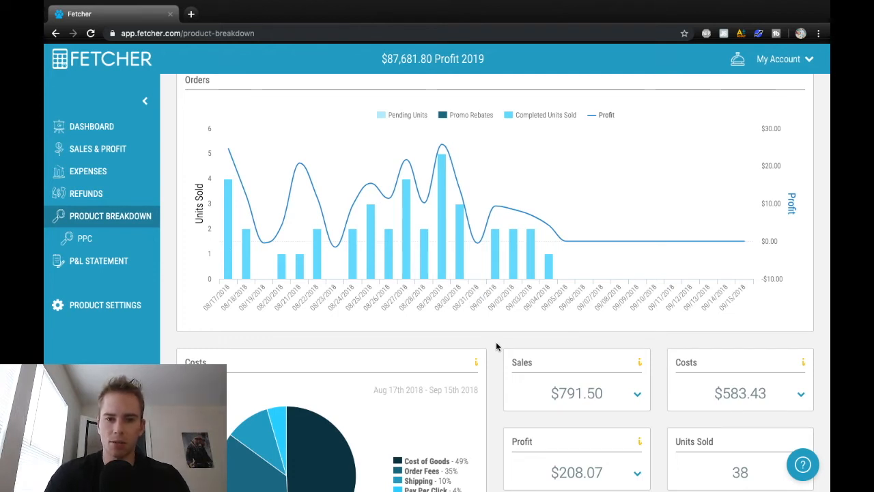
{"action": "scroll", "scroll_direction": "down", "scroll_amount": 3}
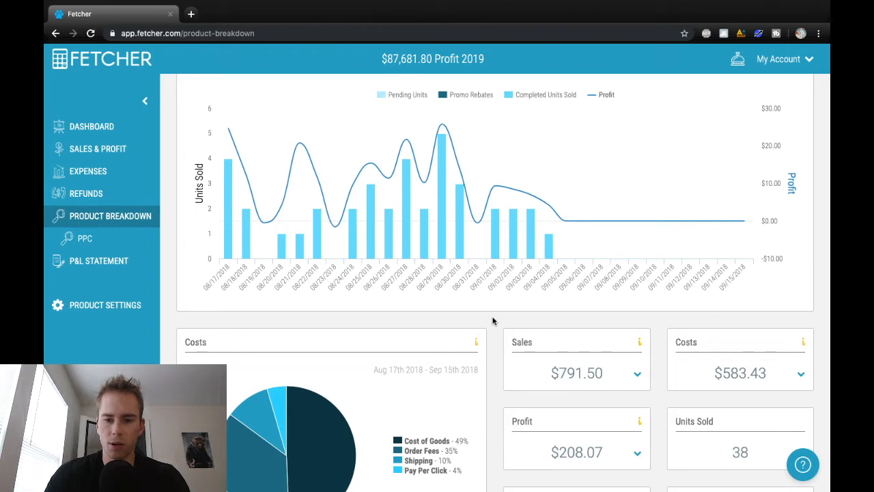
{"action": "scroll", "scroll_direction": "down", "scroll_amount": 3}
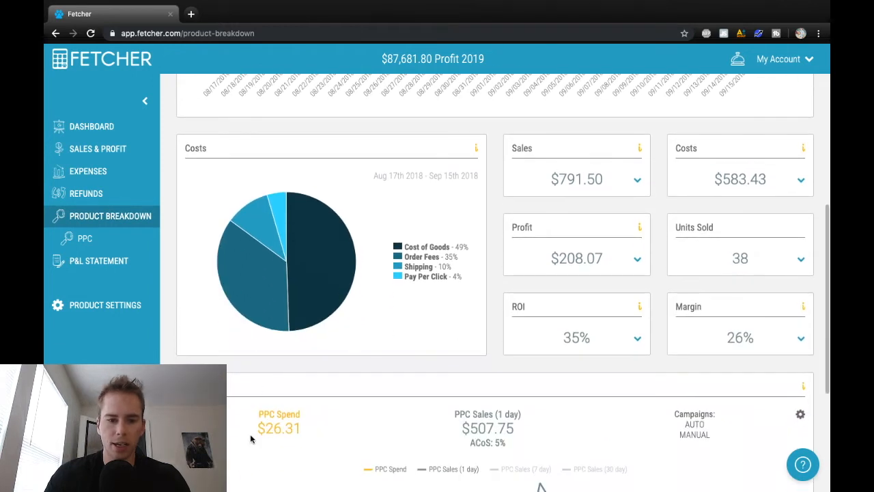
{"action": "mouse_move", "coordinate": [506, 295]}
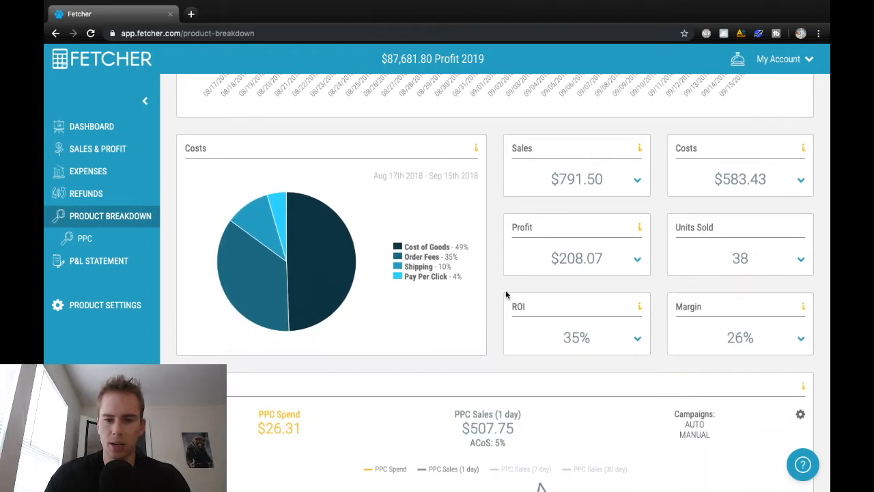
{"action": "scroll", "scroll_direction": "up", "scroll_amount": 3}
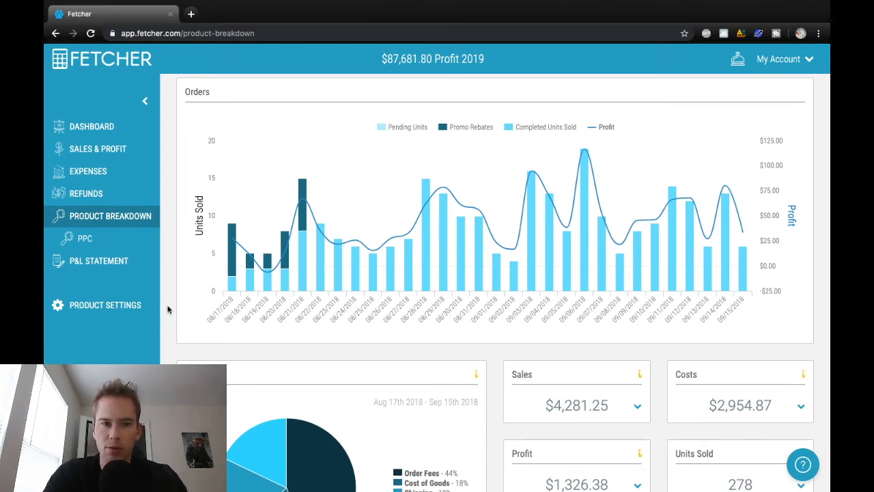
Step: Scroll through the product's orders chart, costs pie, 44% ROI, 30% margin and $529.83 PPC spend
{"action": "scroll", "scroll_direction": "down", "scroll_amount": 3}
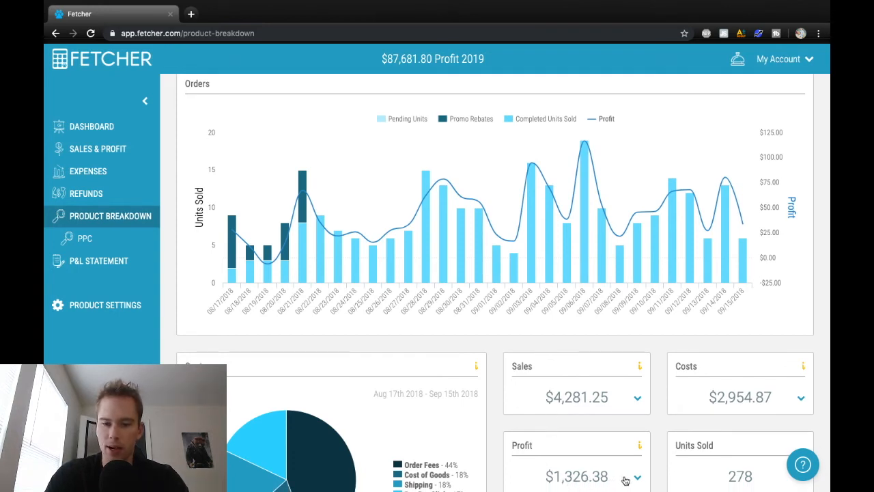
{"action": "mouse_move", "coordinate": [661, 415]}
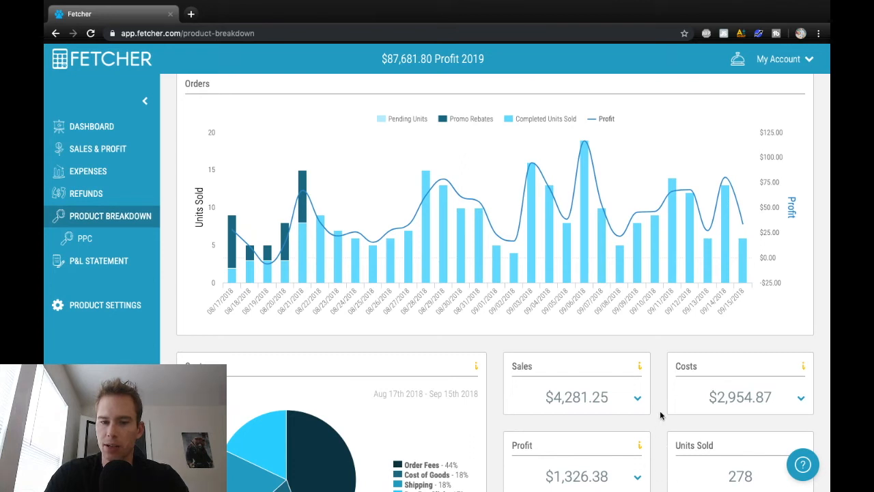
{"action": "mouse_move", "coordinate": [494, 363]}
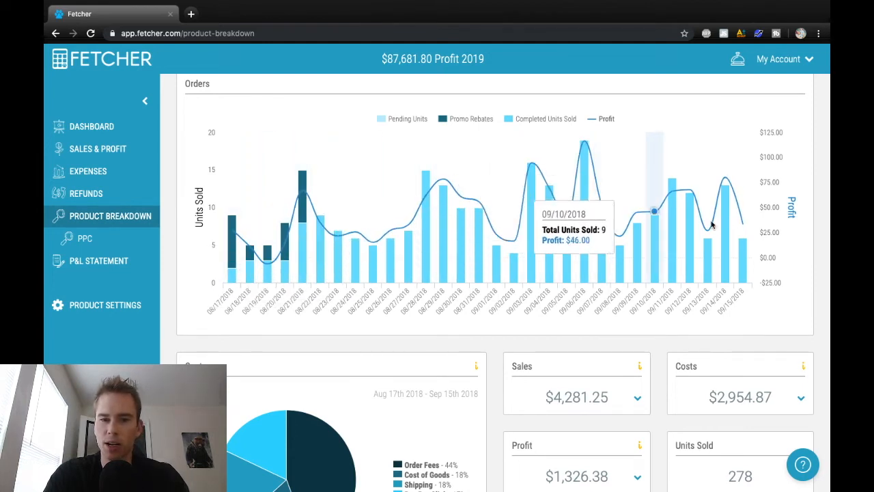
{"action": "scroll", "scroll_direction": "down", "scroll_amount": 3}
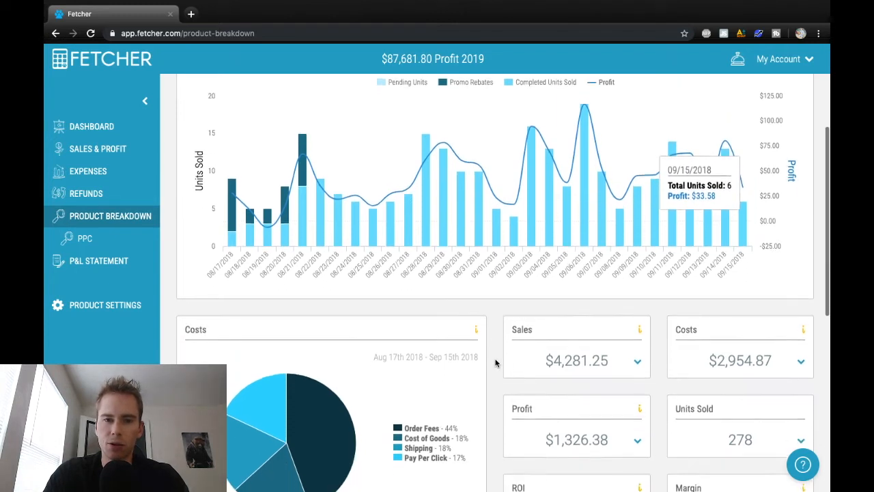
{"action": "scroll", "scroll_direction": "down", "scroll_amount": 3}
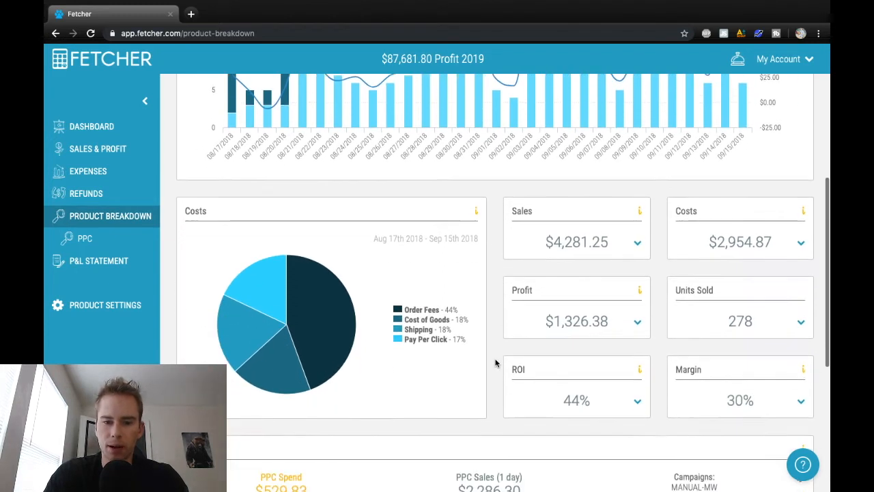
{"action": "scroll", "scroll_direction": "down", "scroll_amount": 3}
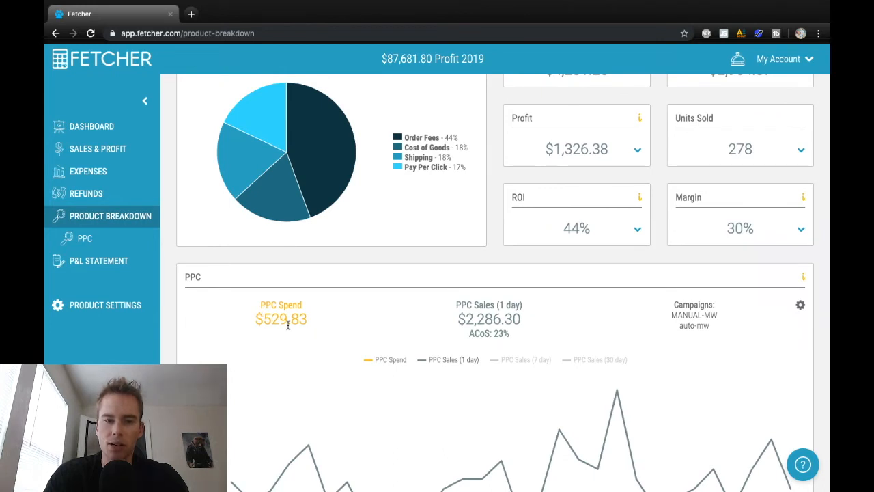
{"action": "mouse_move", "coordinate": [426, 310]}
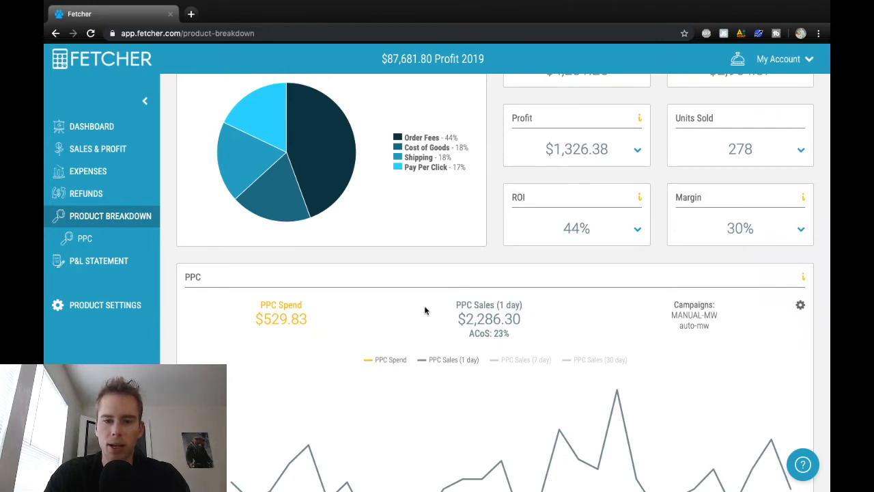
{"action": "mouse_move", "coordinate": [461, 344]}
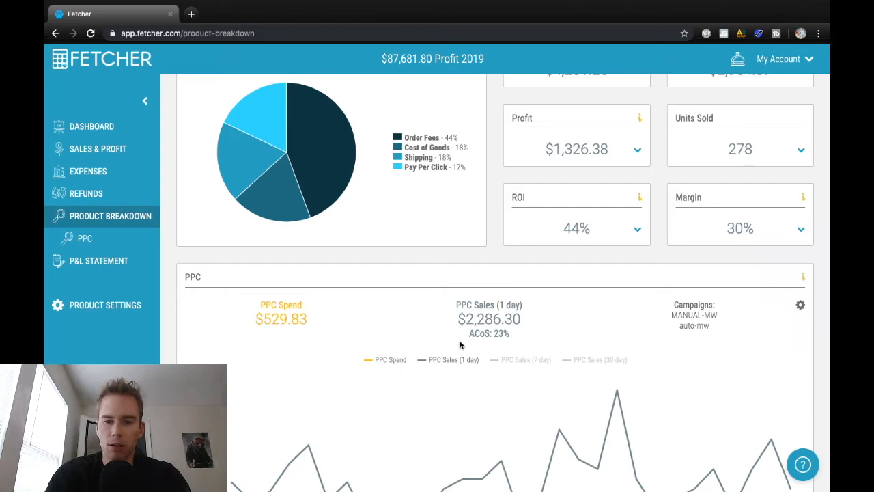
{"action": "scroll", "scroll_direction": "up", "scroll_amount": 3}
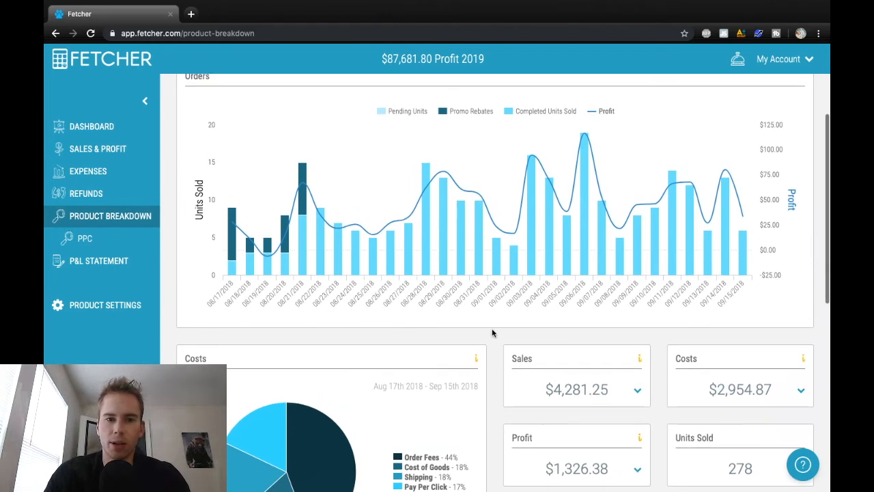
{"action": "mouse_move", "coordinate": [491, 366]}
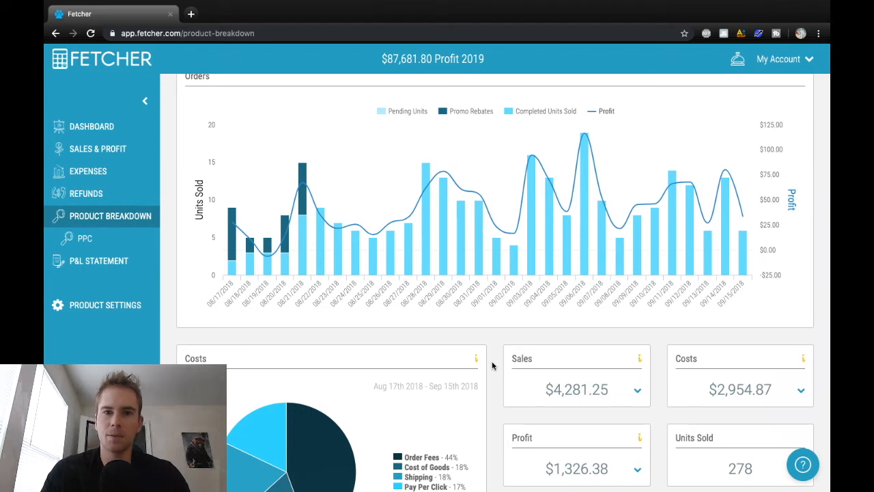
{"action": "scroll", "scroll_direction": "down", "scroll_amount": 3}
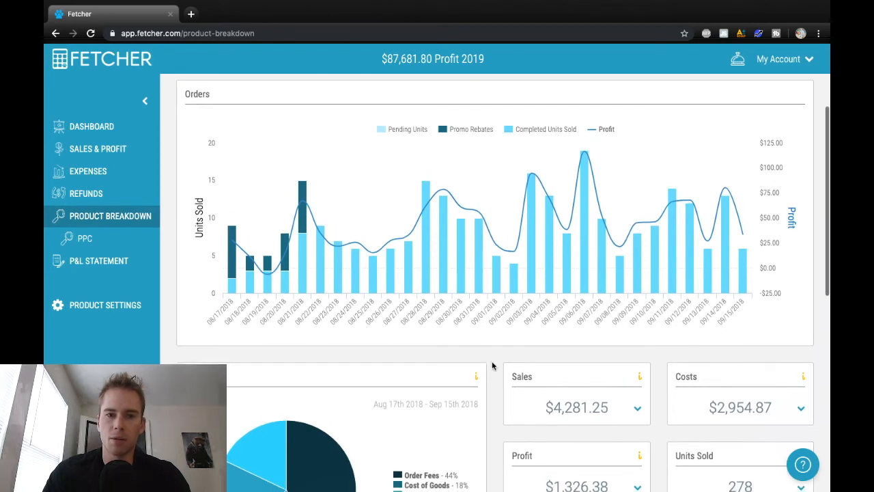
Step: Show the P&L Statement with monthly revenue totaling $82,372.37 and the expenses table
{"action": "left_click", "coordinate": [99, 257]}
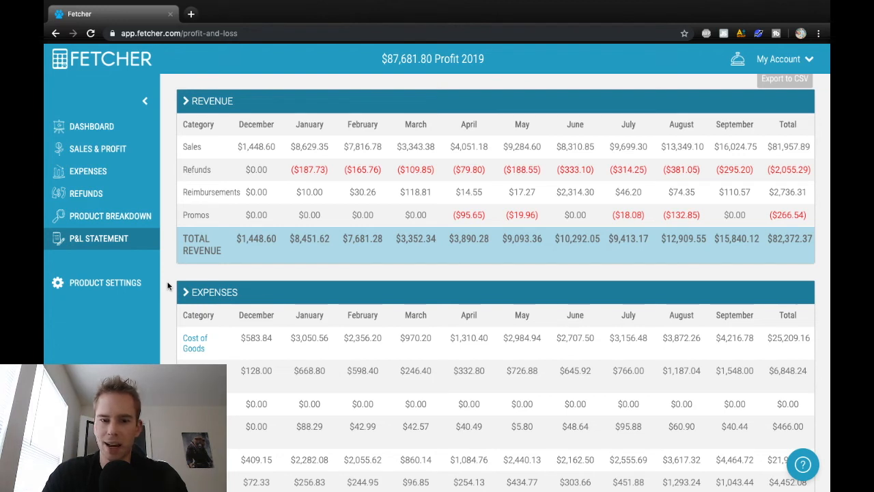
{"action": "mouse_move", "coordinate": [251, 156]}
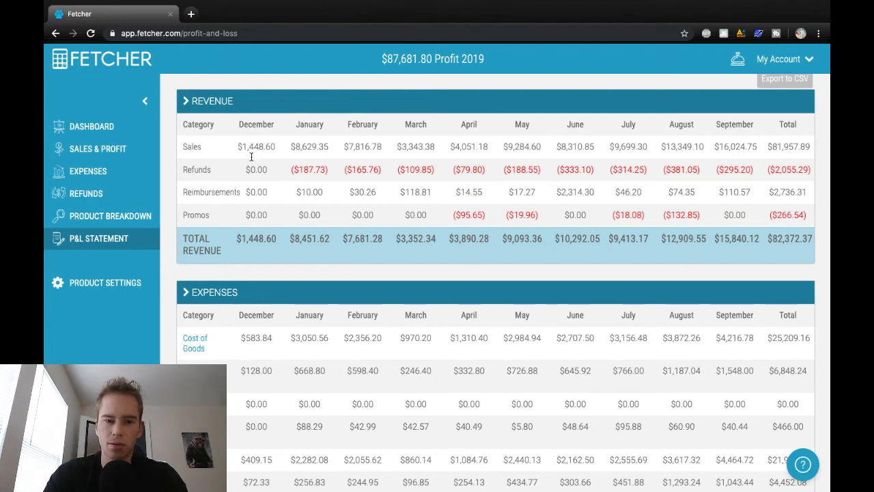
{"action": "mouse_move", "coordinate": [751, 110]}
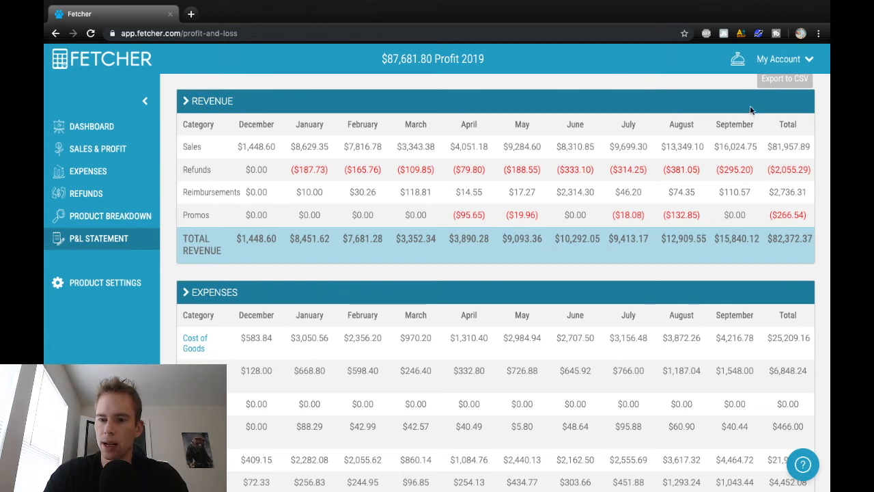
{"action": "mouse_move", "coordinate": [713, 130]}
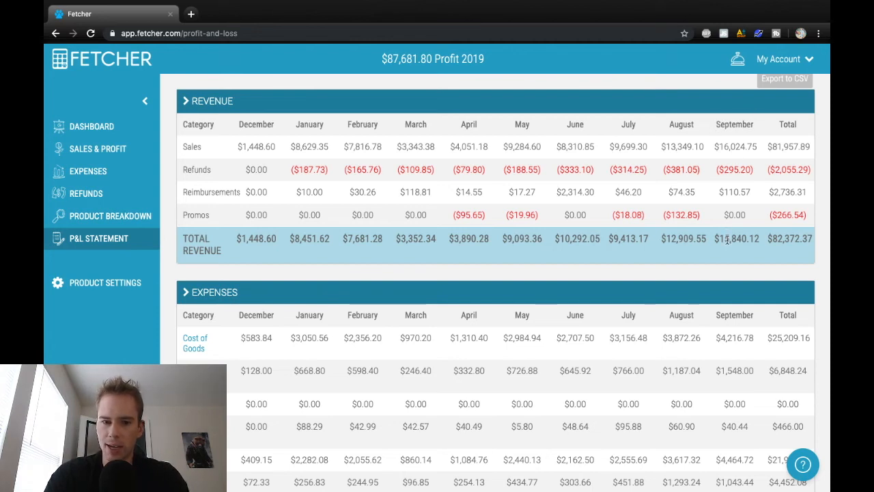
{"action": "mouse_move", "coordinate": [307, 273]}
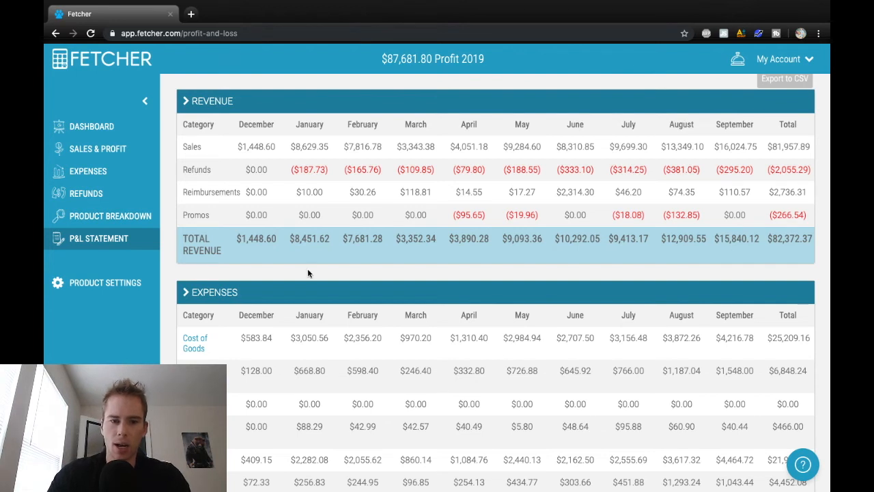
{"action": "mouse_move", "coordinate": [325, 254]}
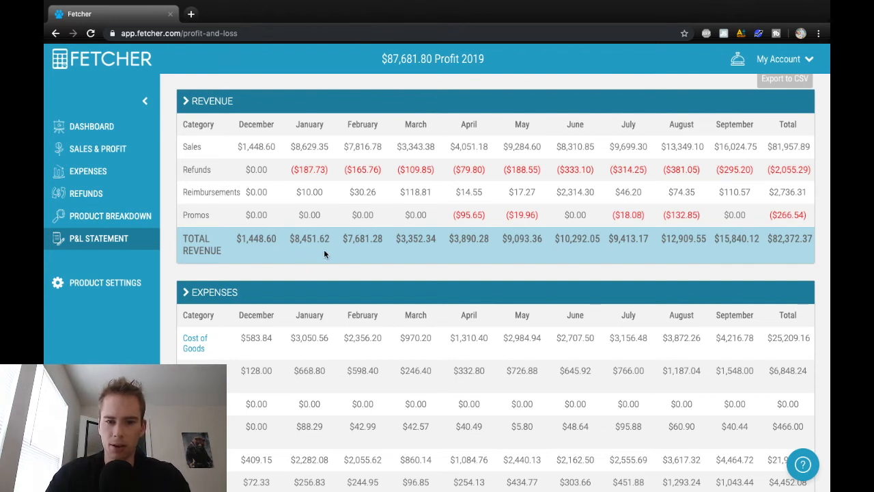
{"action": "mouse_move", "coordinate": [526, 243]}
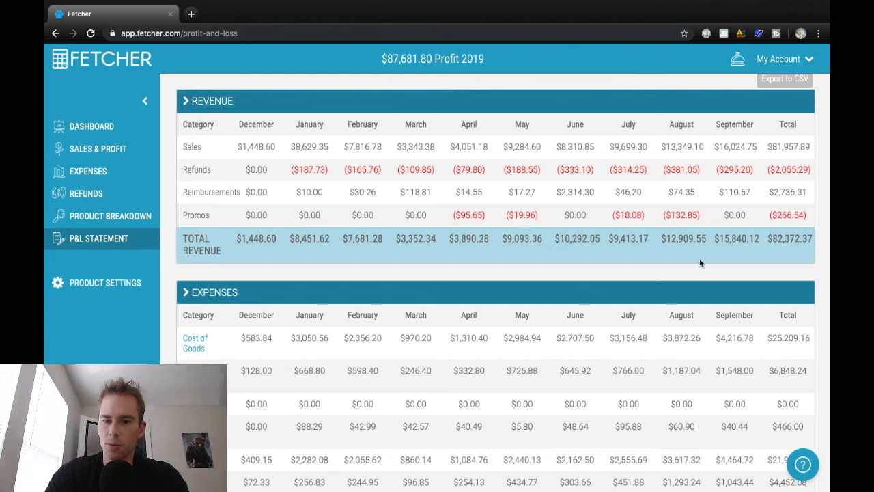
{"action": "mouse_move", "coordinate": [725, 243]}
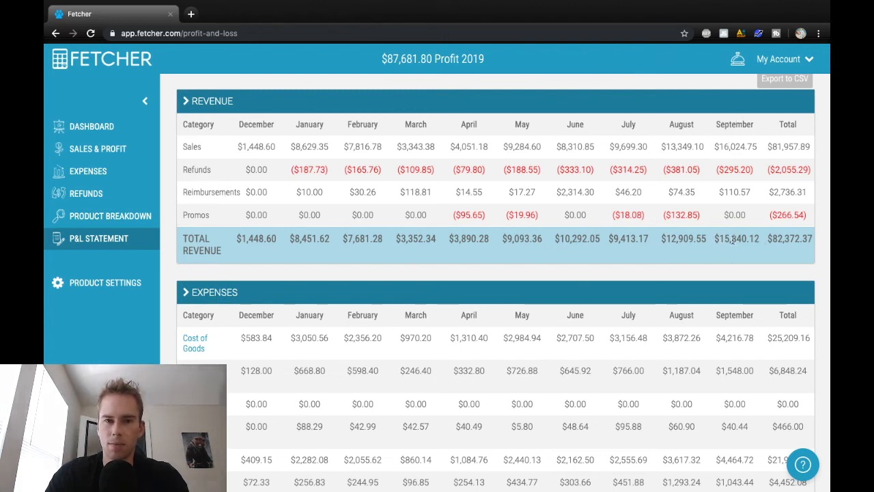
{"action": "mouse_move", "coordinate": [822, 238]}
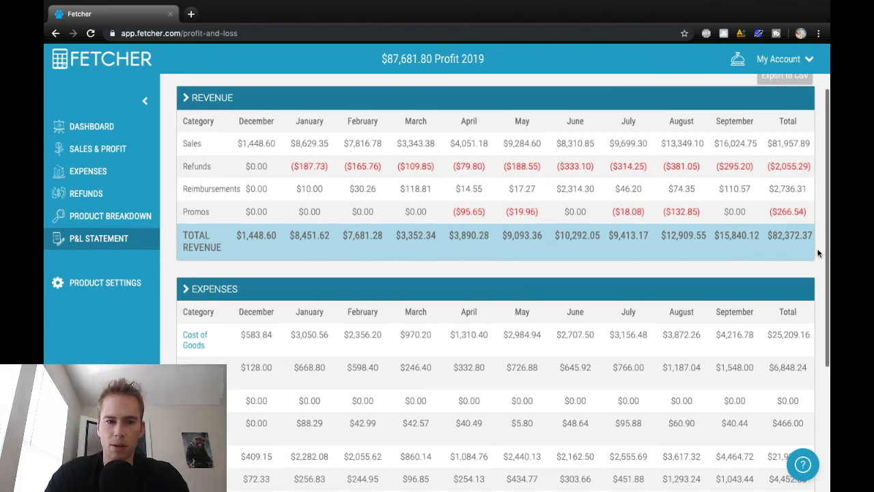
{"action": "scroll", "scroll_direction": "down", "scroll_amount": 3}
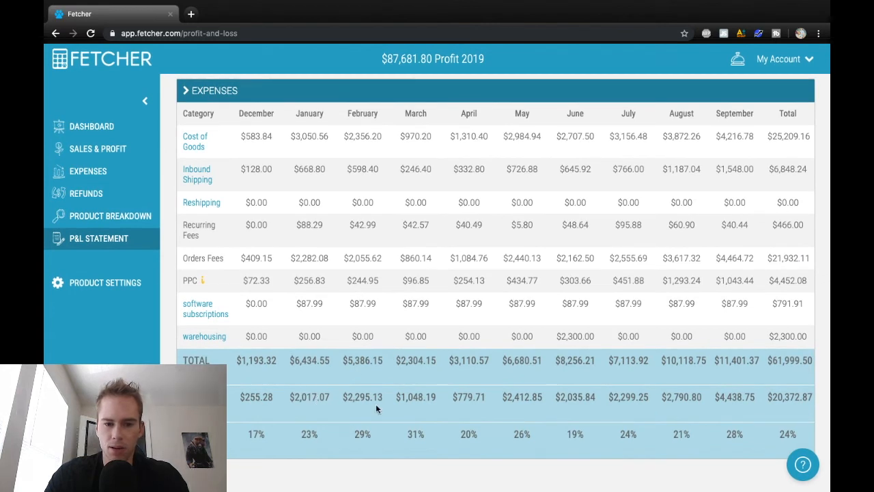
{"action": "mouse_move", "coordinate": [379, 410]}
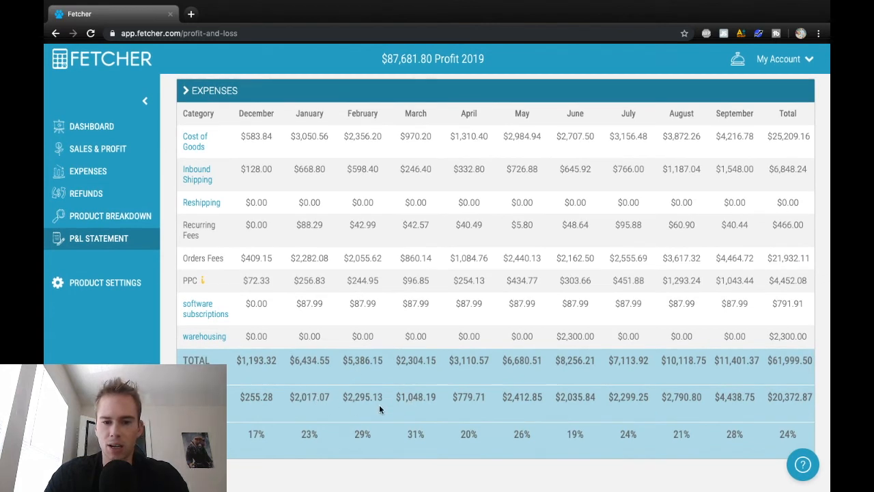
{"action": "mouse_move", "coordinate": [438, 415]}
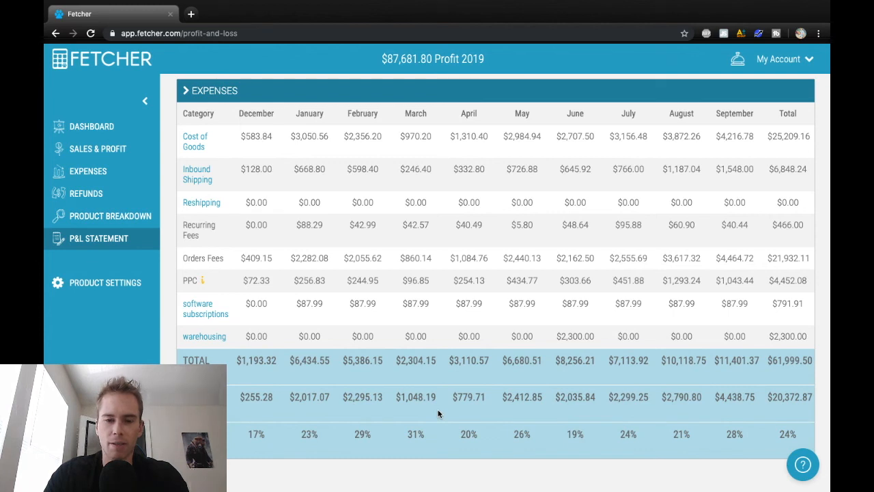
{"action": "mouse_move", "coordinate": [661, 408]}
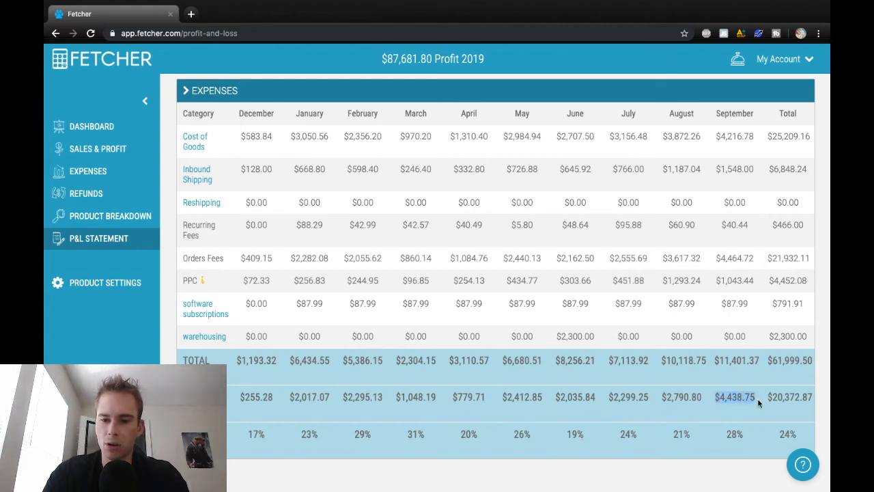
{"action": "mouse_move", "coordinate": [744, 426]}
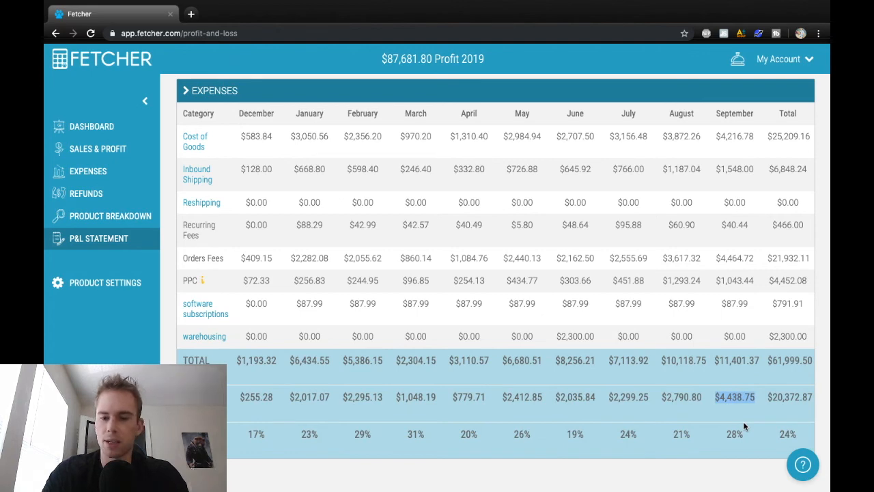